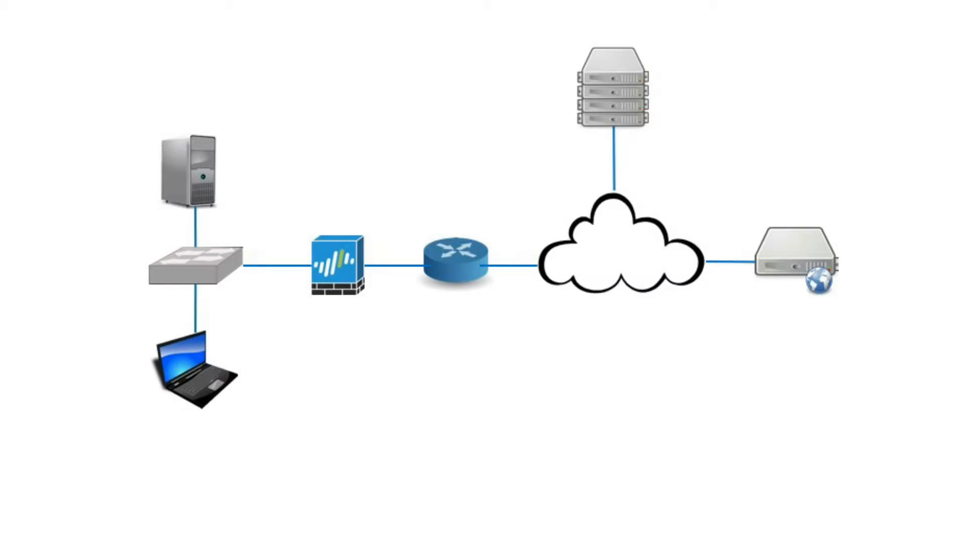
Handwrite IMAP notes on the diagram with its port numbers 143 and 993.
{"action": "type", "text": "Ir"}
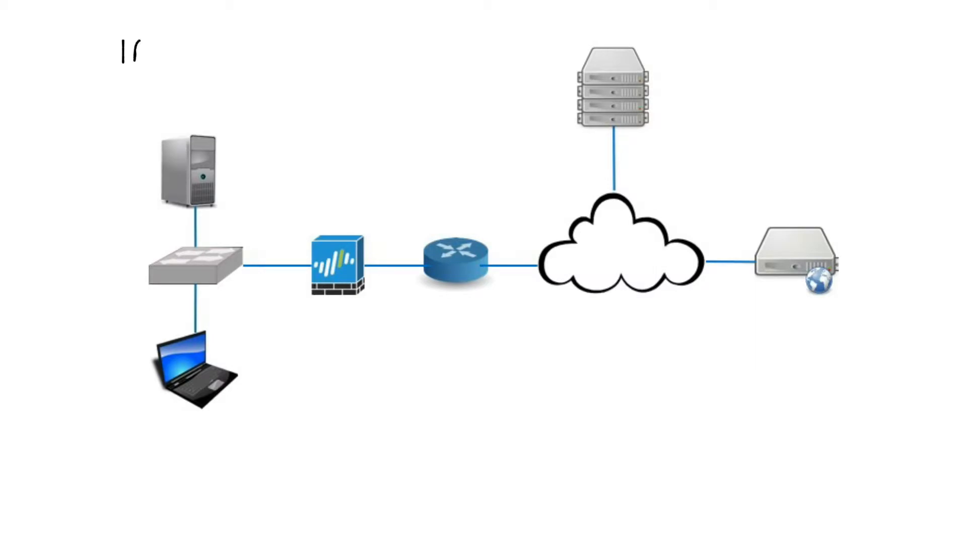
{"action": "type", "text": "IMAPC"}
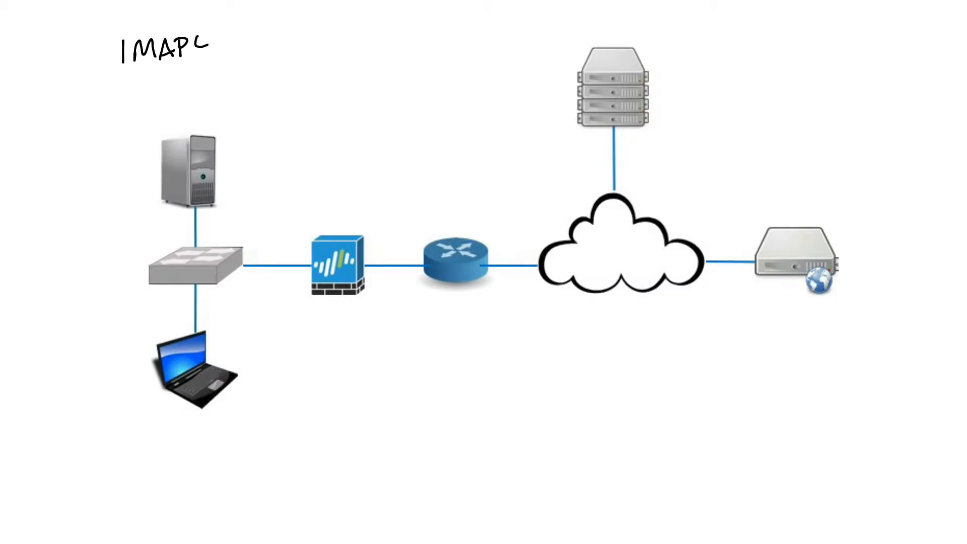
{"action": "type", "text": "4"}
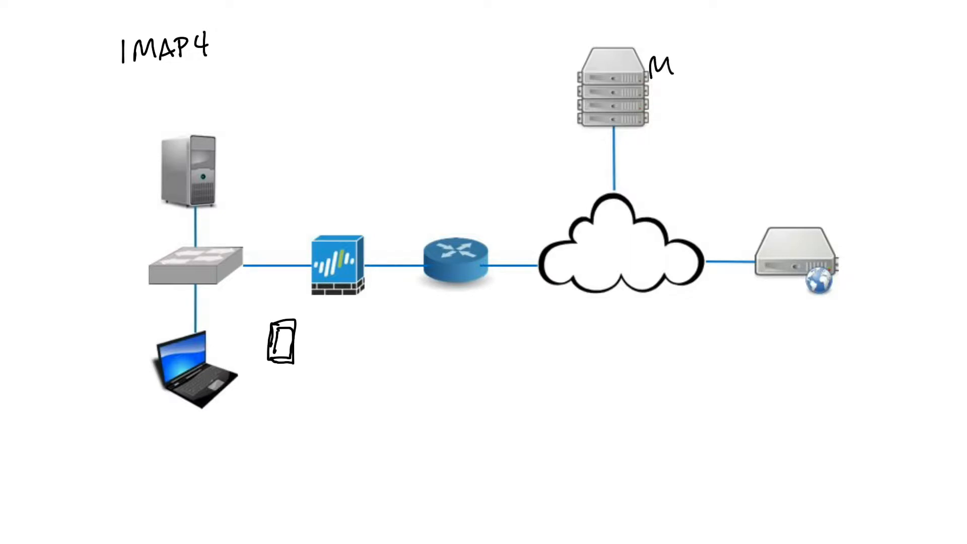
{"action": "type", "text": "AIL"}
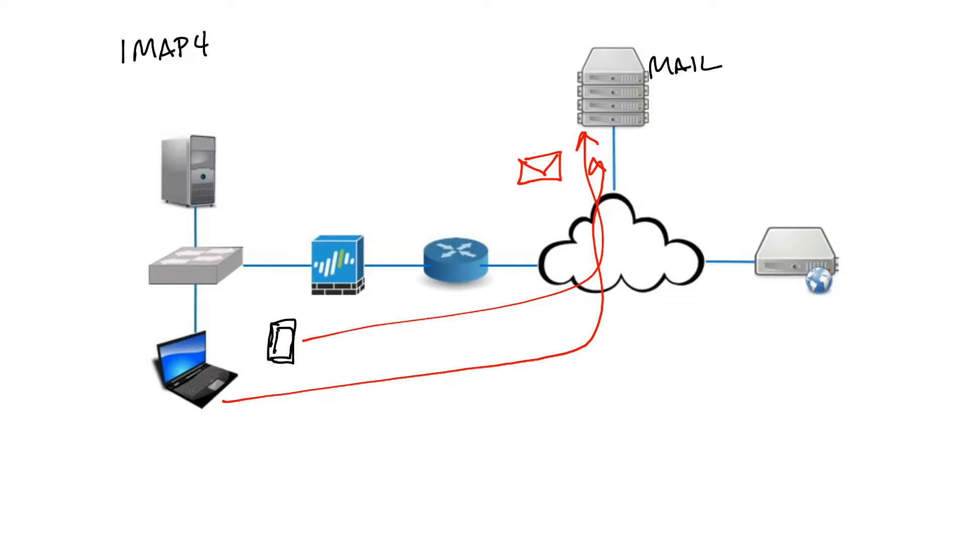
{"action": "type", "text": "14"}
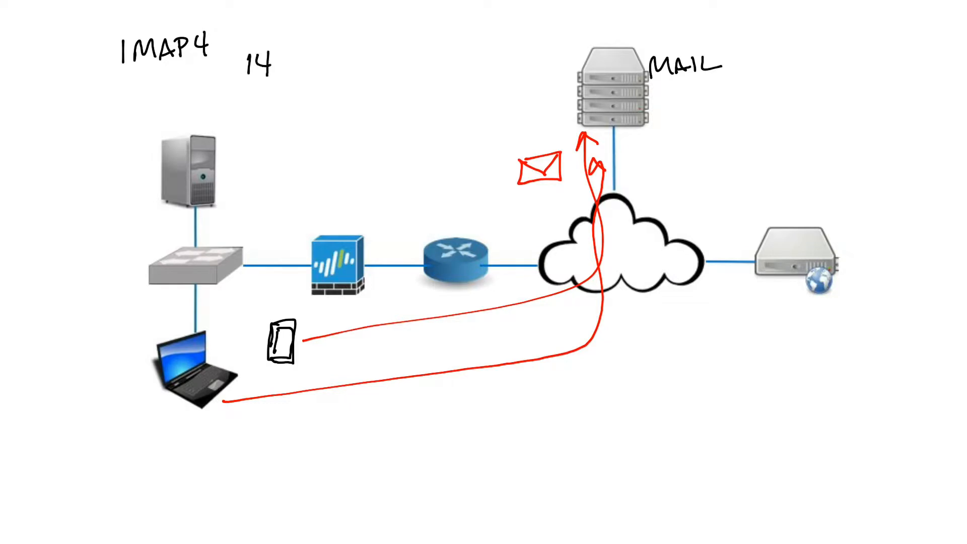
{"action": "type", "text": "3"}
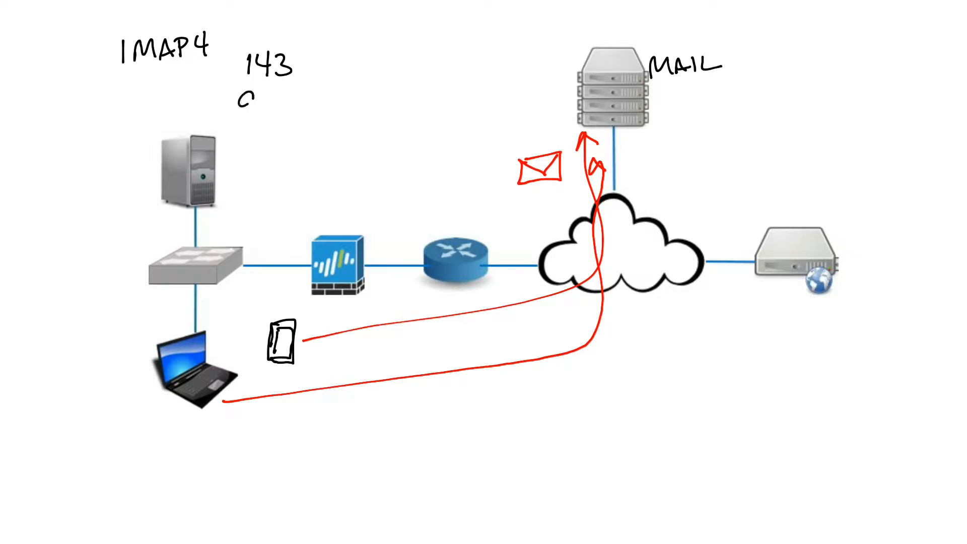
{"action": "type", "text": "993"}
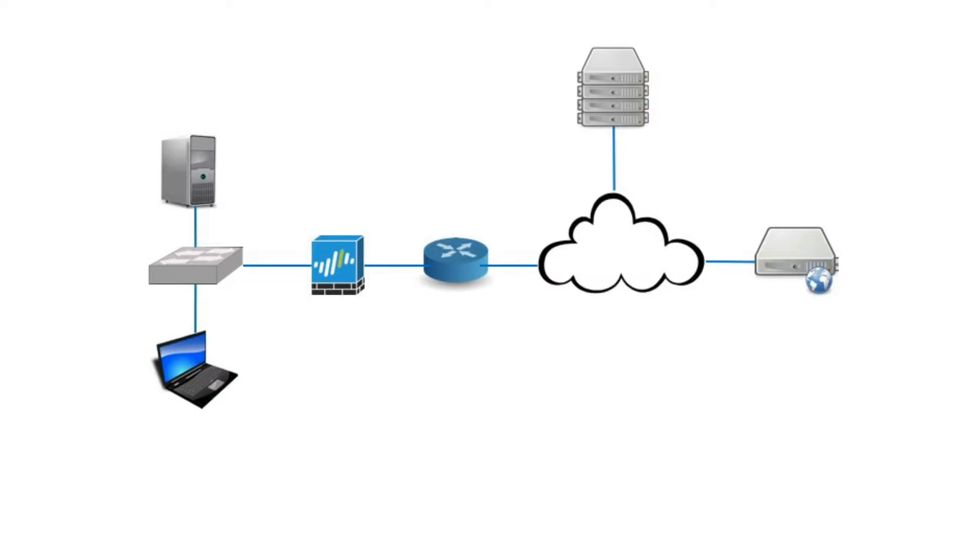
Add SMTP on TCP 25, then handwrite the PPP heading at the top-left.
{"action": "type", "text": "SM11"}
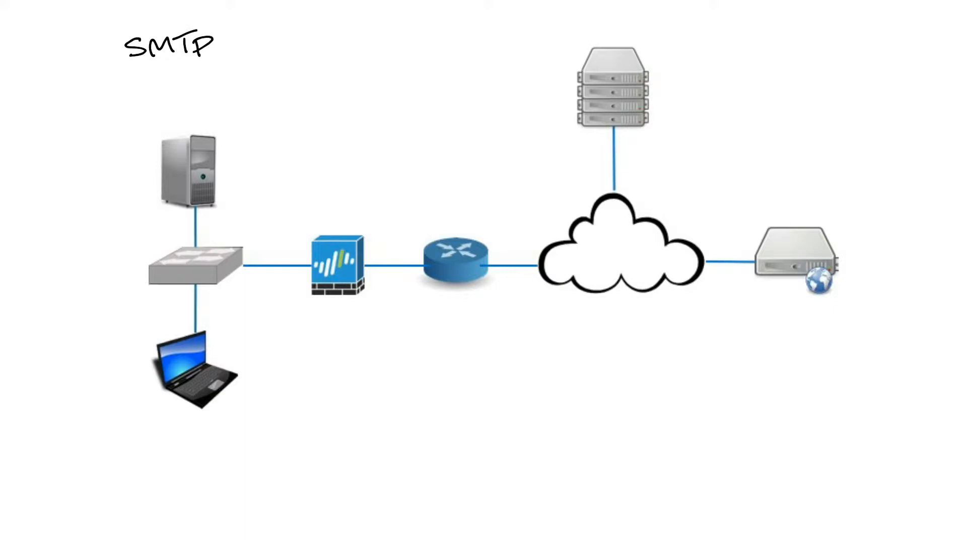
{"action": "type", "text": "TCP"}
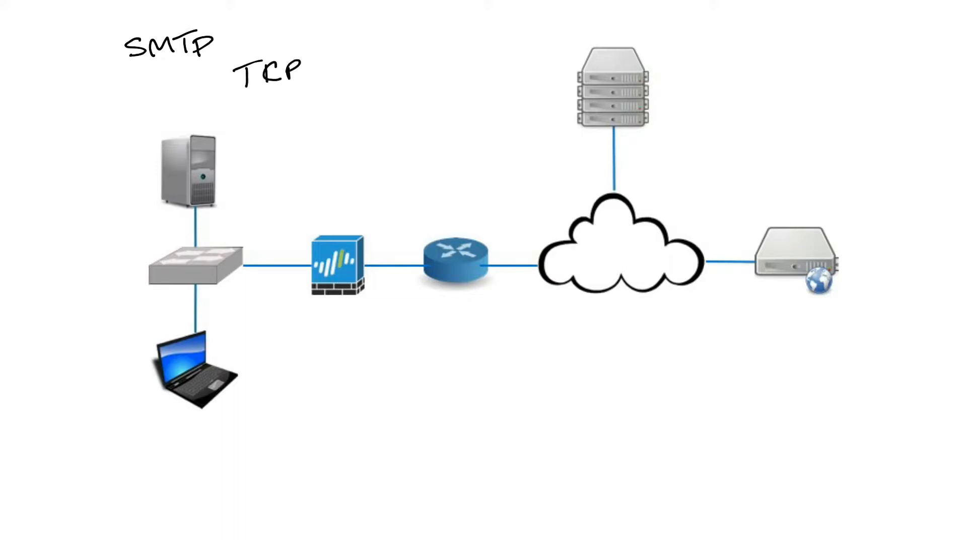
{"action": "type", "text": "25"}
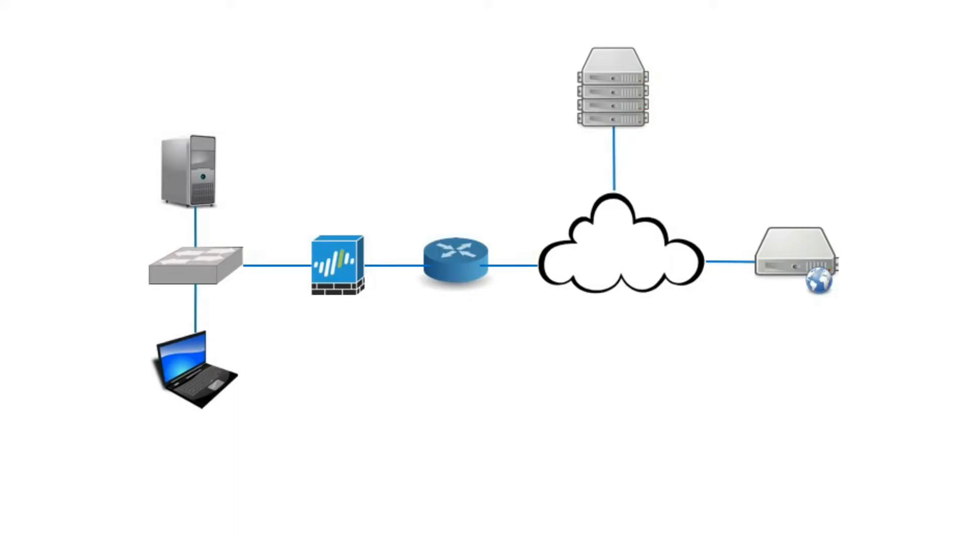
{"action": "type", "text": "PP1"}
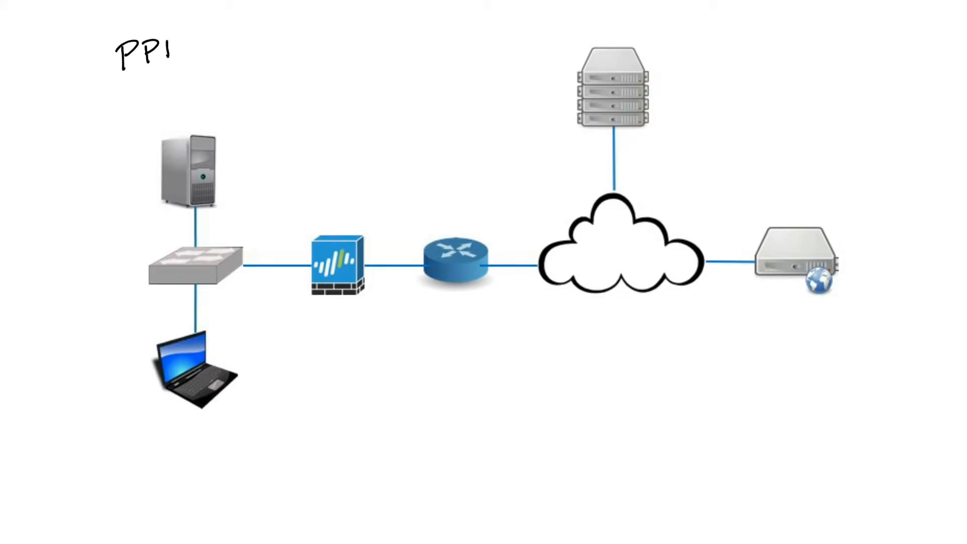
{"action": "type", "text": "P"}
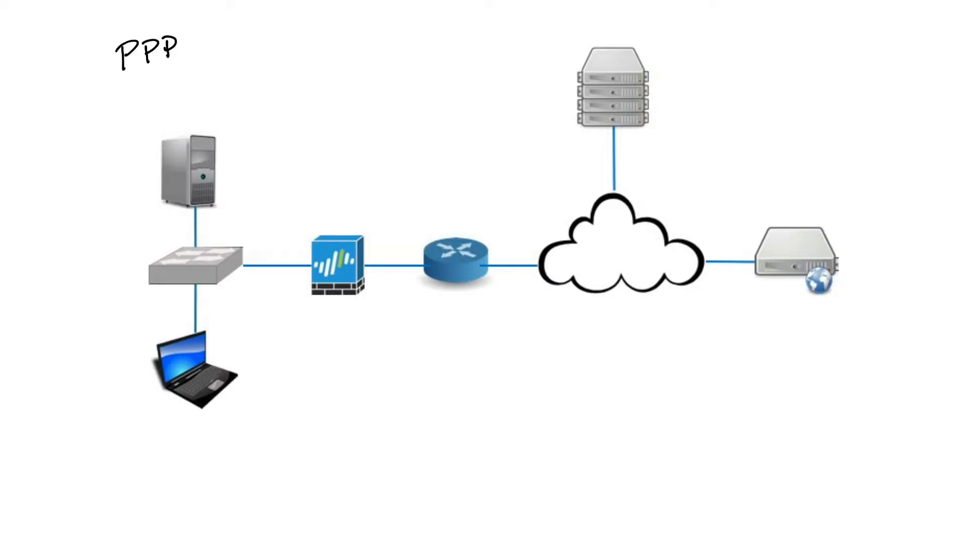
Label the router with DSL and PPPoE beneath it.
{"action": "type", "text": "D"}
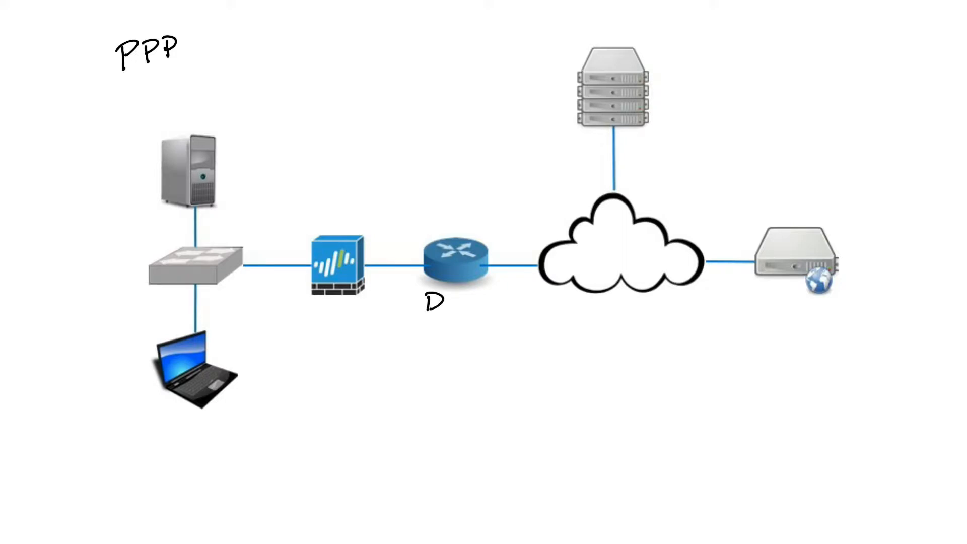
{"action": "type", "text": "SL"}
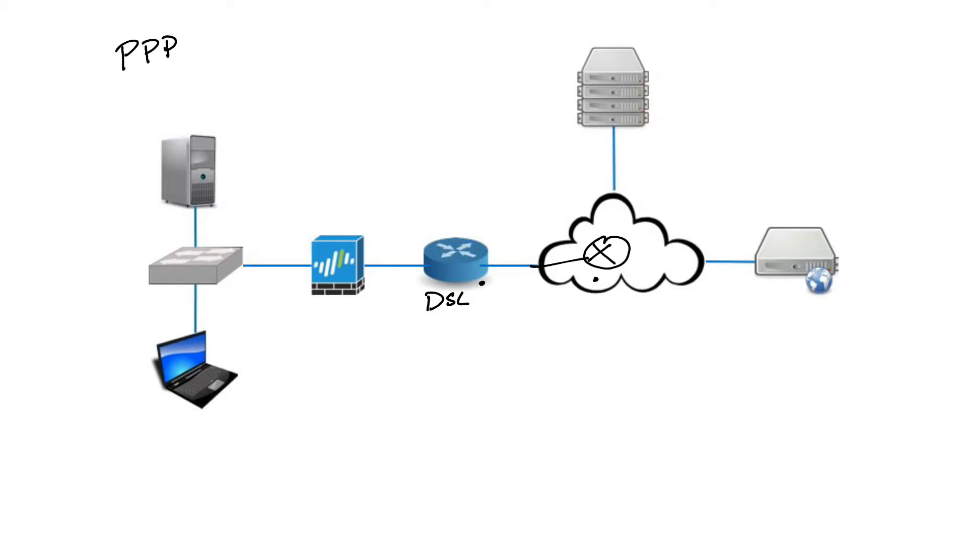
{"action": "type", "text": "PPP"}
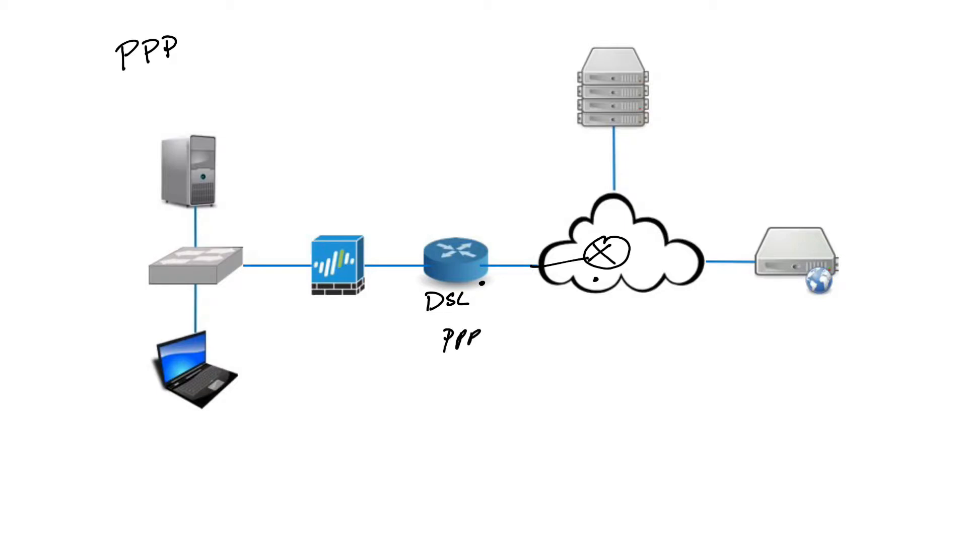
{"action": "type", "text": "oE"}
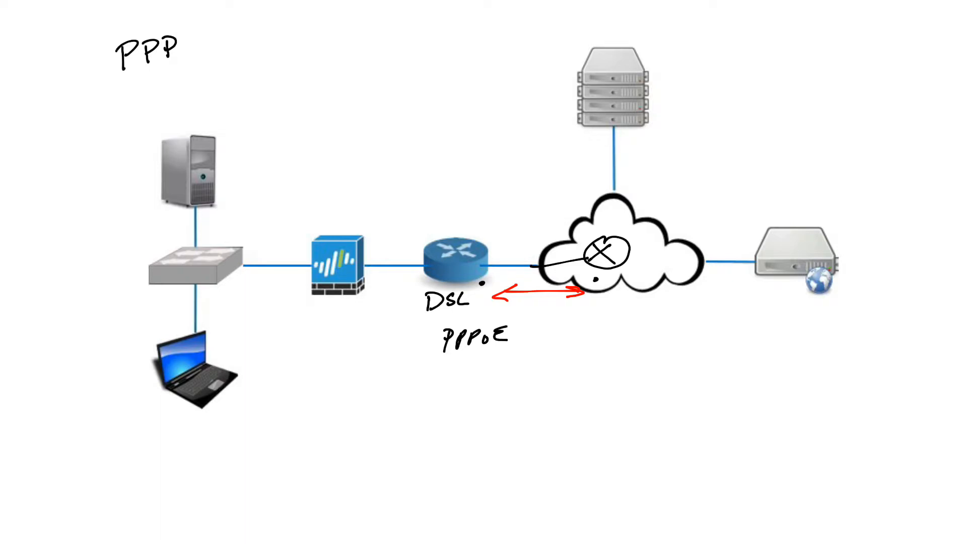
In red, add the authentication labels PAP and CHAP beside the arrow to the cloud.
{"action": "type", "text": "PA"}
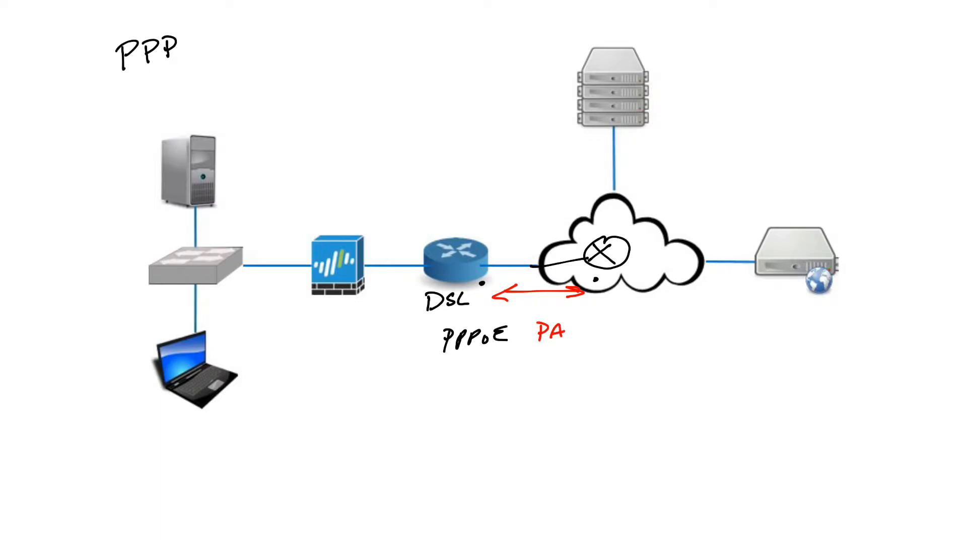
{"action": "type", "text": "P"}
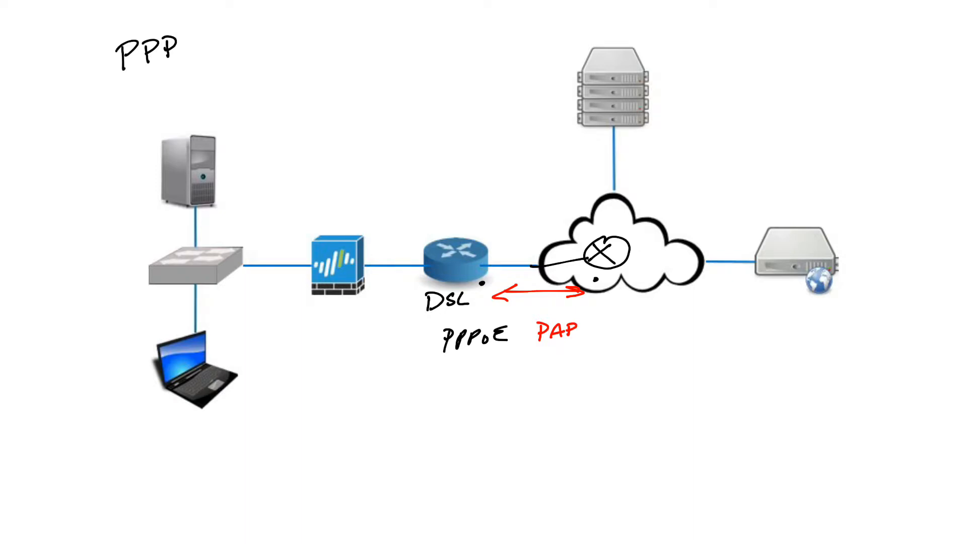
{"action": "type", "text": "CHA"}
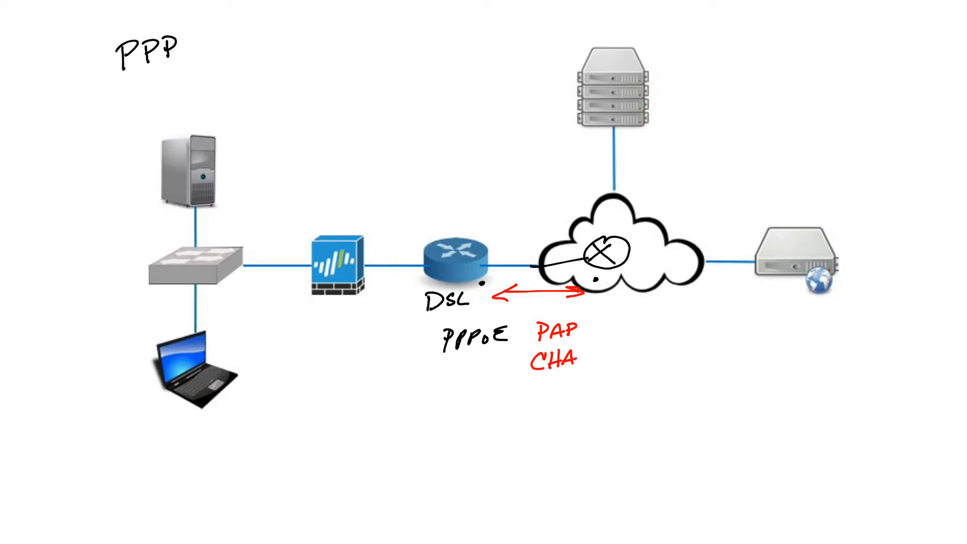
{"action": "type", "text": "P"}
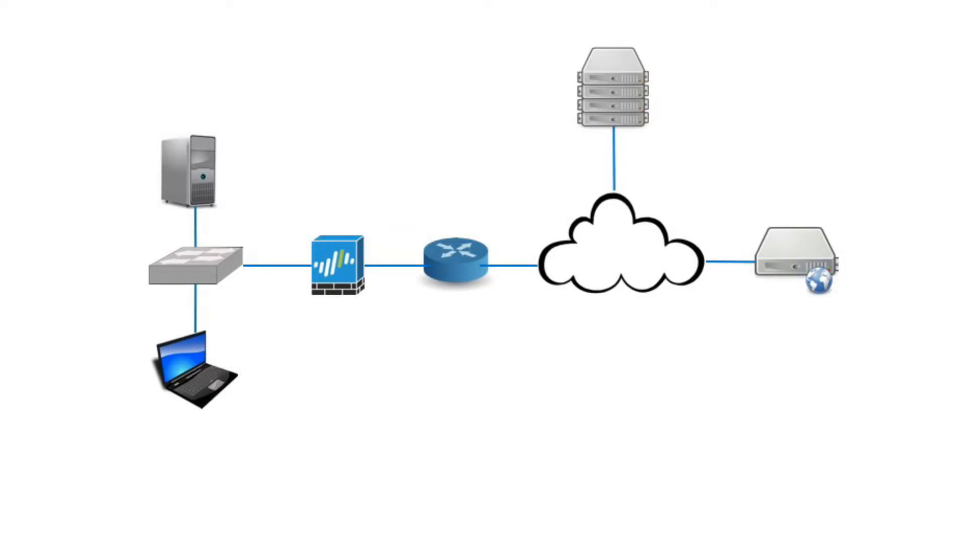
{"action": "type", "text": "SMB"}
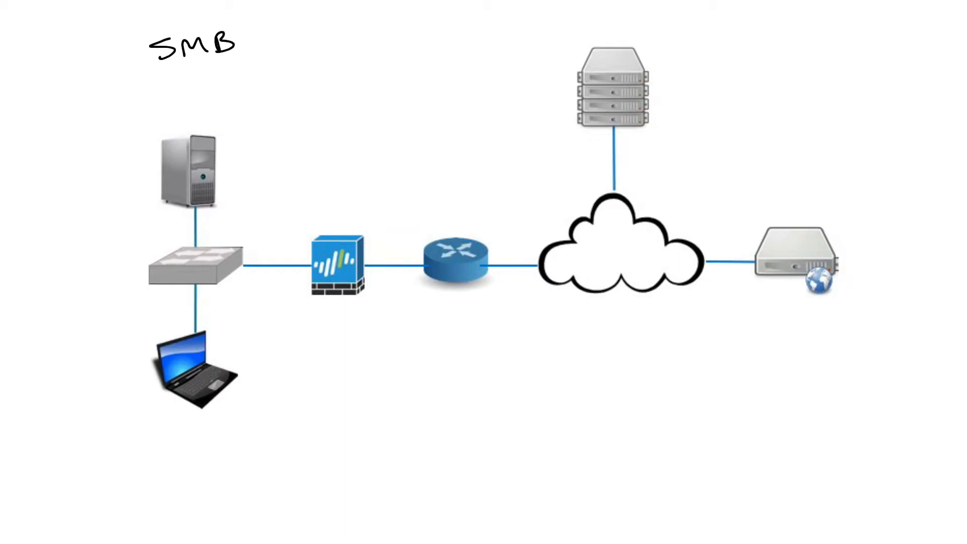
{"action": "type", "text": "445"}
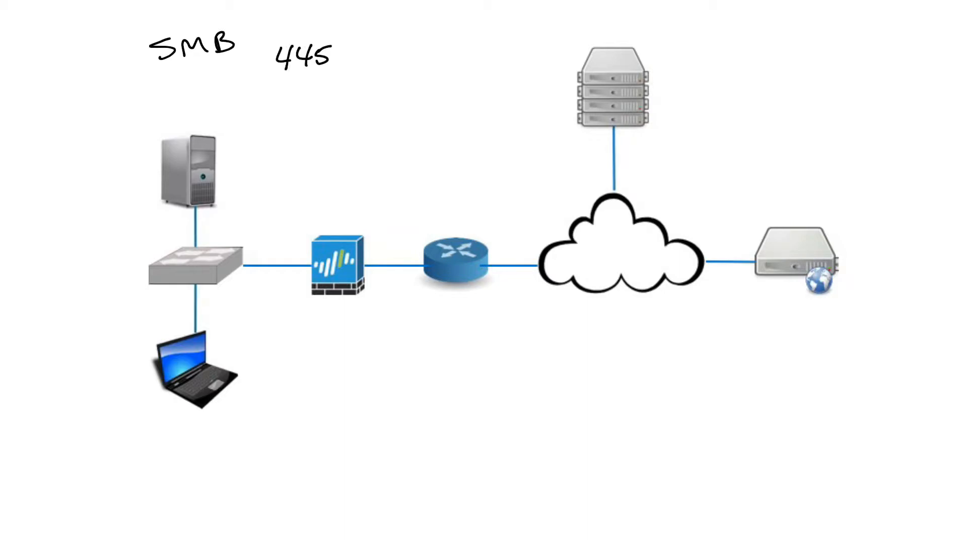
{"action": "type", "text": "193"}
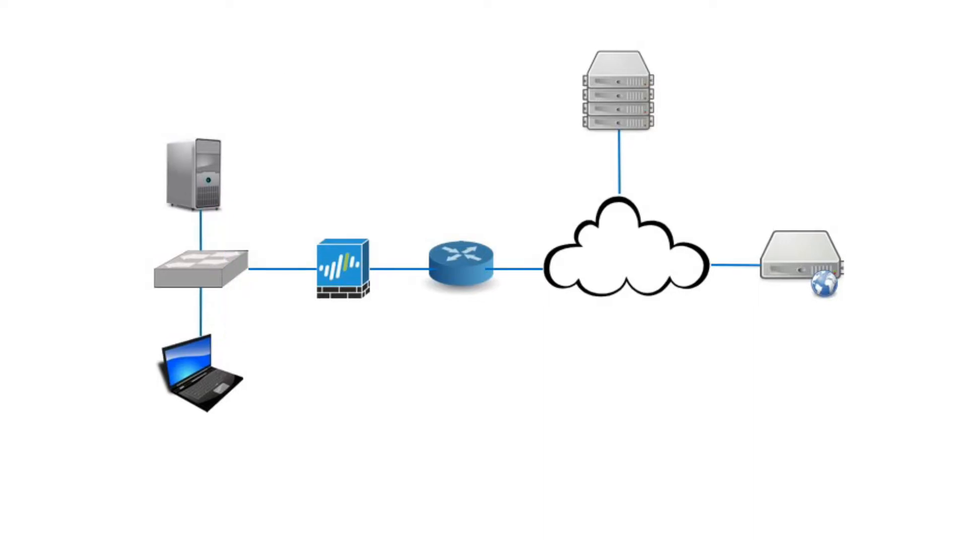
Handwrite an SNMP heading at top-left with v1 and v3 listed beneath.
{"action": "type", "text": "S:"}
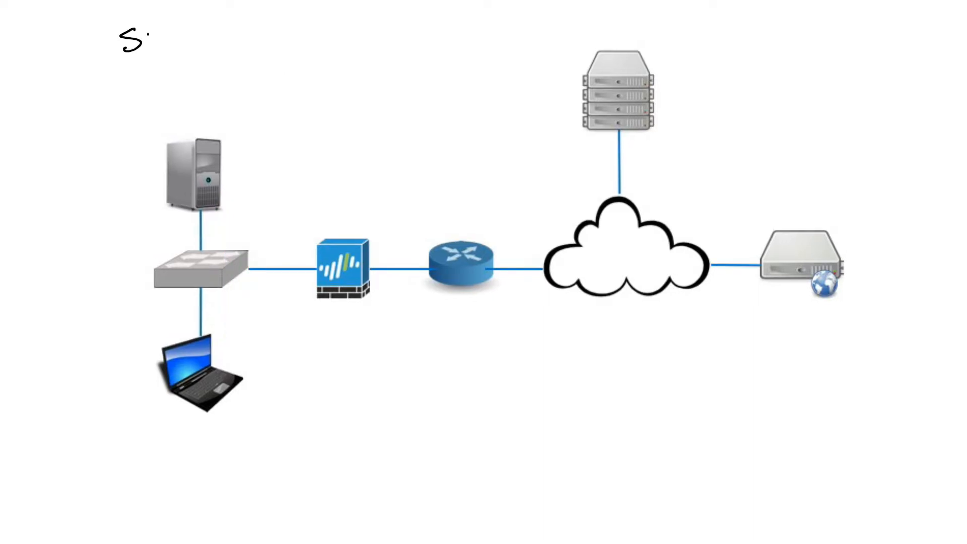
{"action": "type", "text": "NMP"}
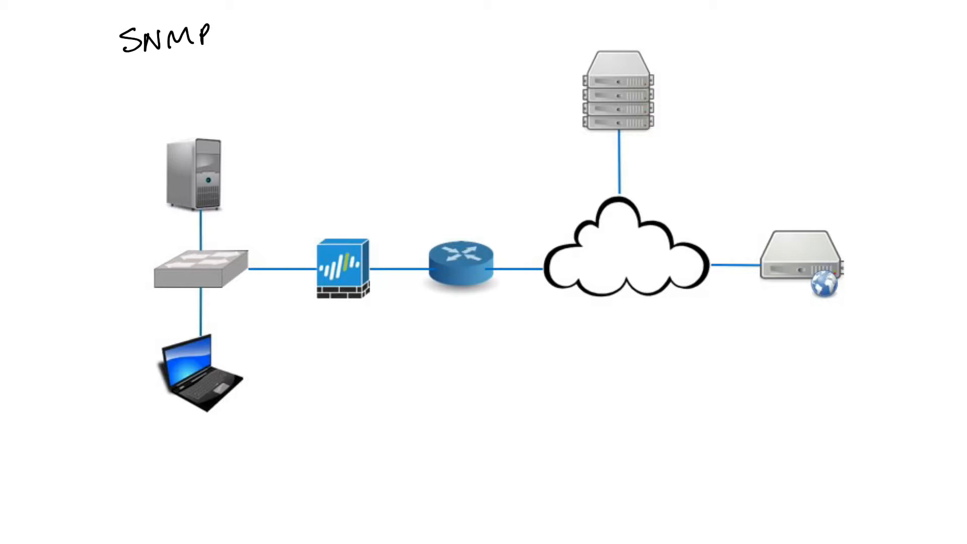
{"action": "type", "text": "v1"}
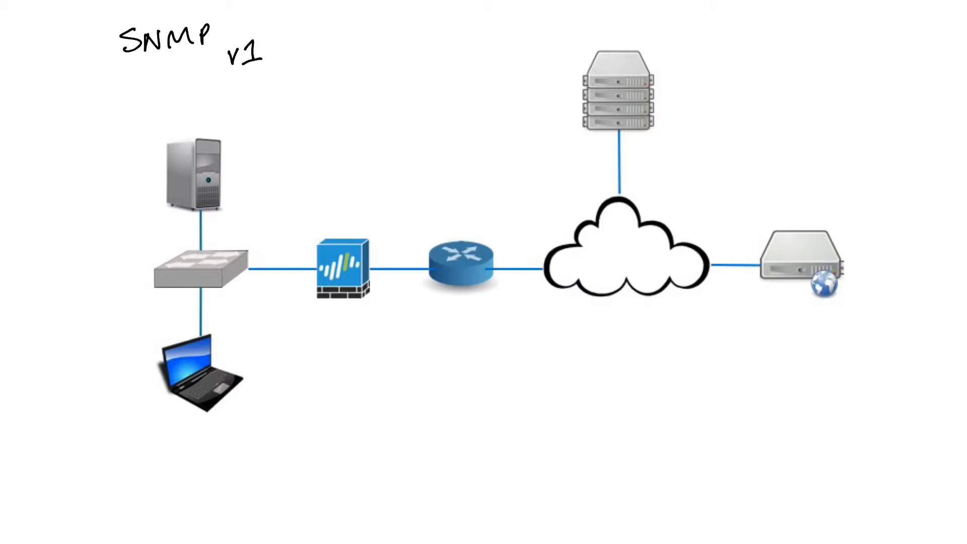
{"action": "type", "text": "v3"}
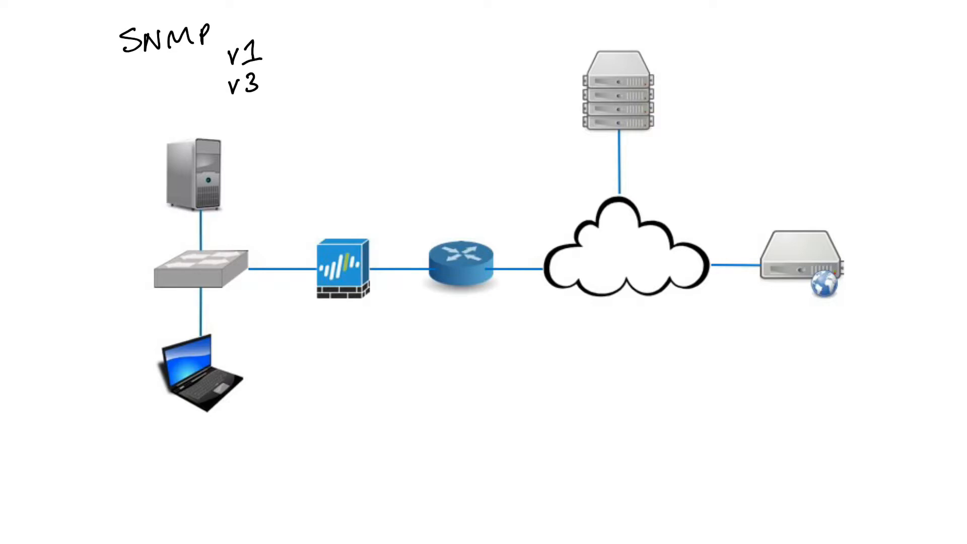
Label the server SNMP, mark devices as agent, and draw a red line from server to switch.
{"action": "type", "text": "s."}
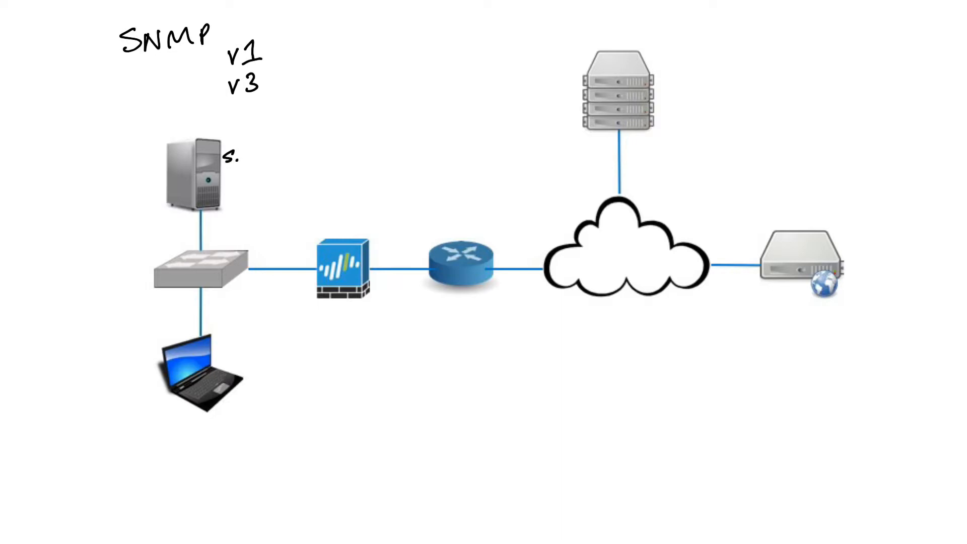
{"action": "type", "text": "SNMP"}
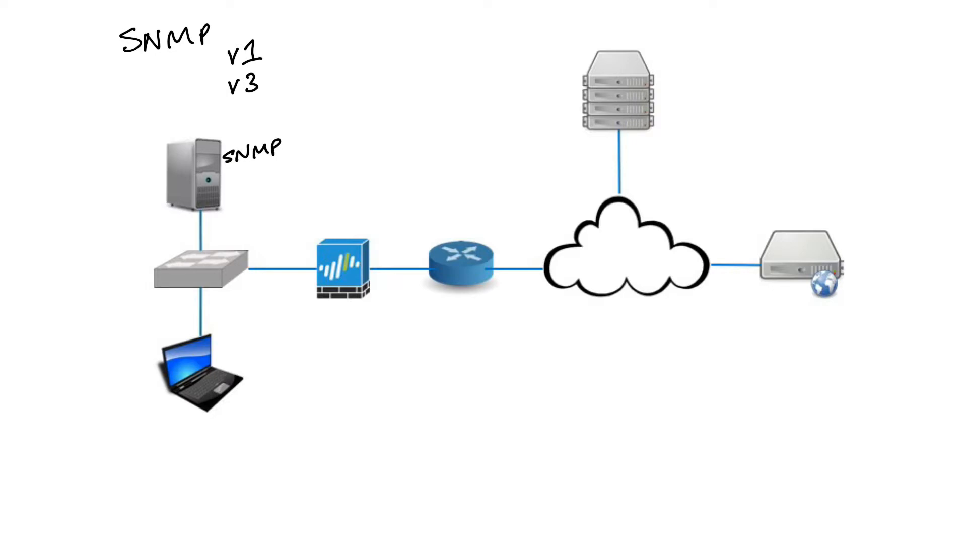
{"action": "type", "text": "aa"}
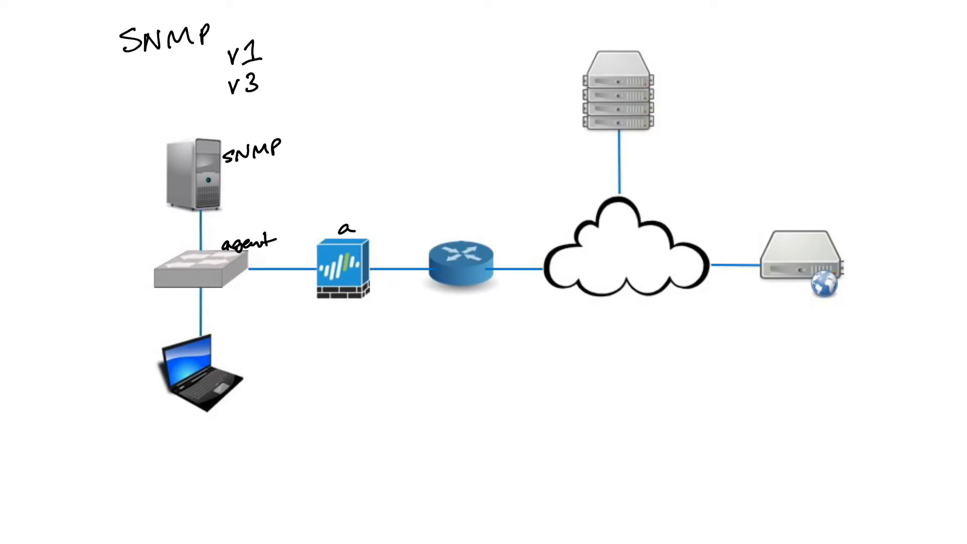
{"action": "type", "text": "agent"}
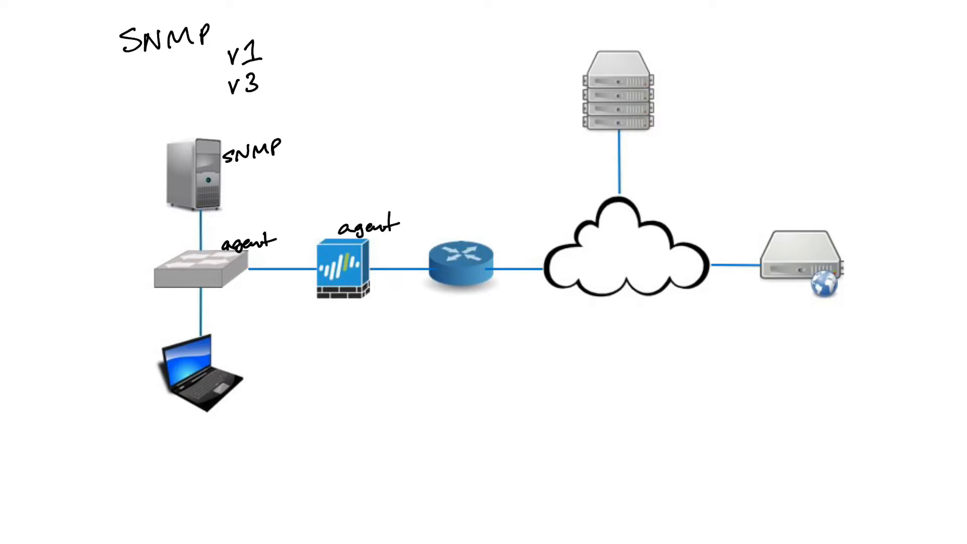
{"action": "type", "text": "age"}
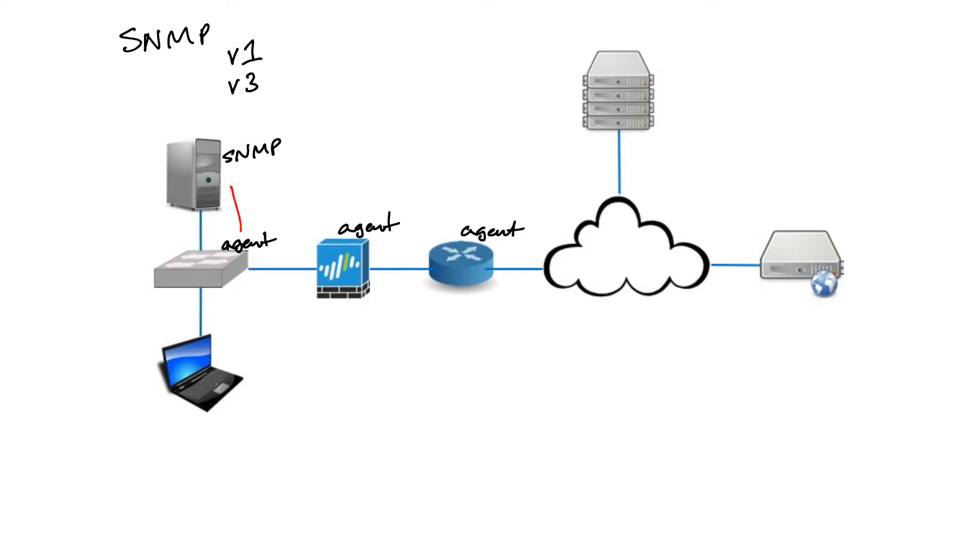
{"action": "left_click_drag", "start_coordinate": [229, 185], "coordinate": [333, 215]}
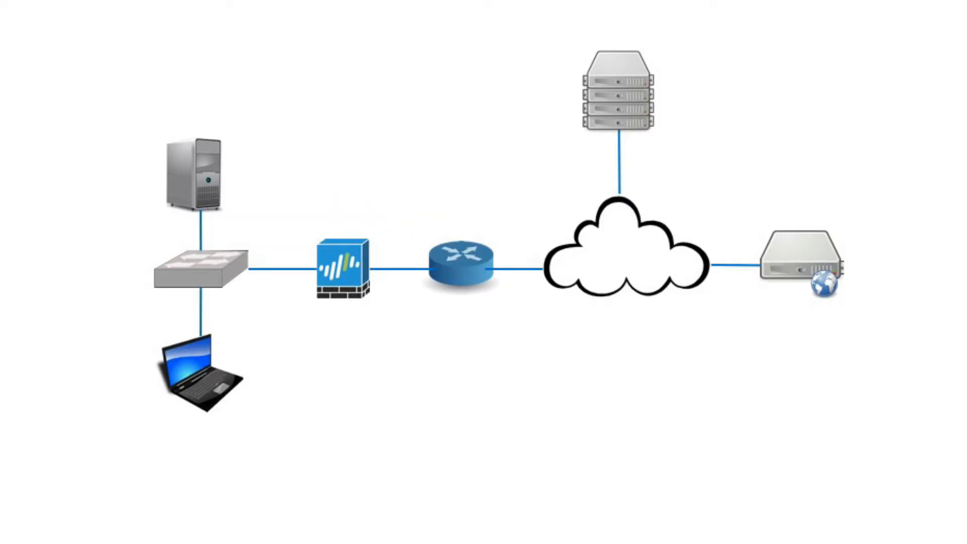
Handwrite Telnet and SSH at the top-left of the diagram.
{"action": "type", "text": "Tel"}
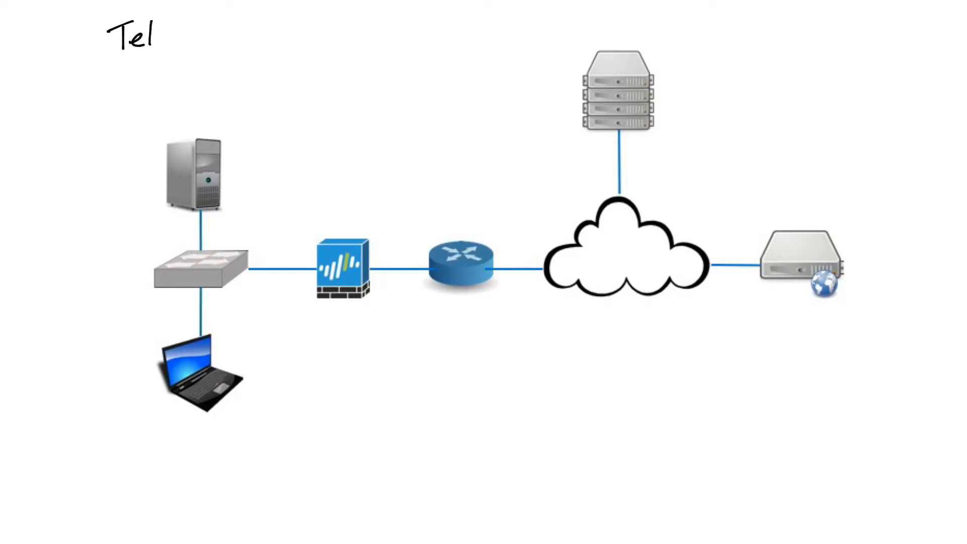
{"action": "type", "text": "net S"}
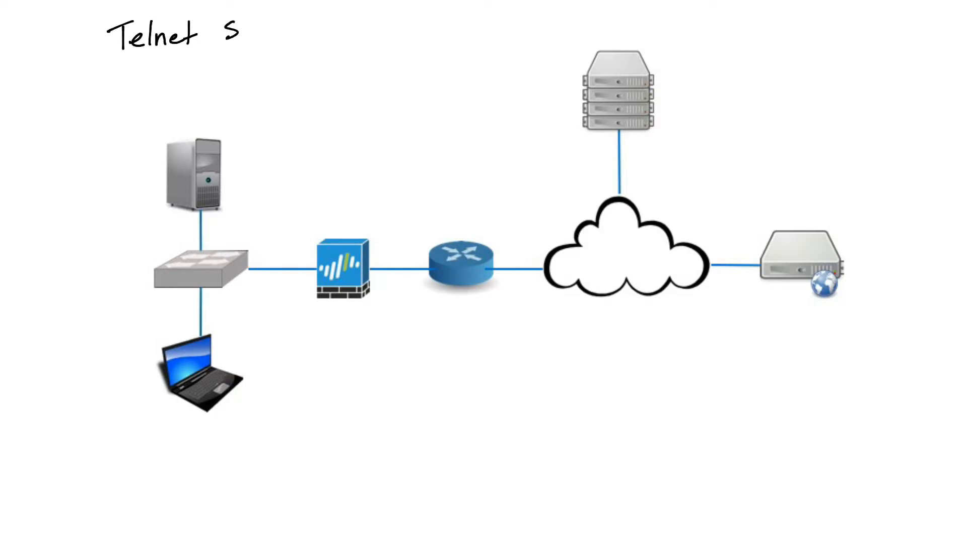
{"action": "type", "text": "SH"}
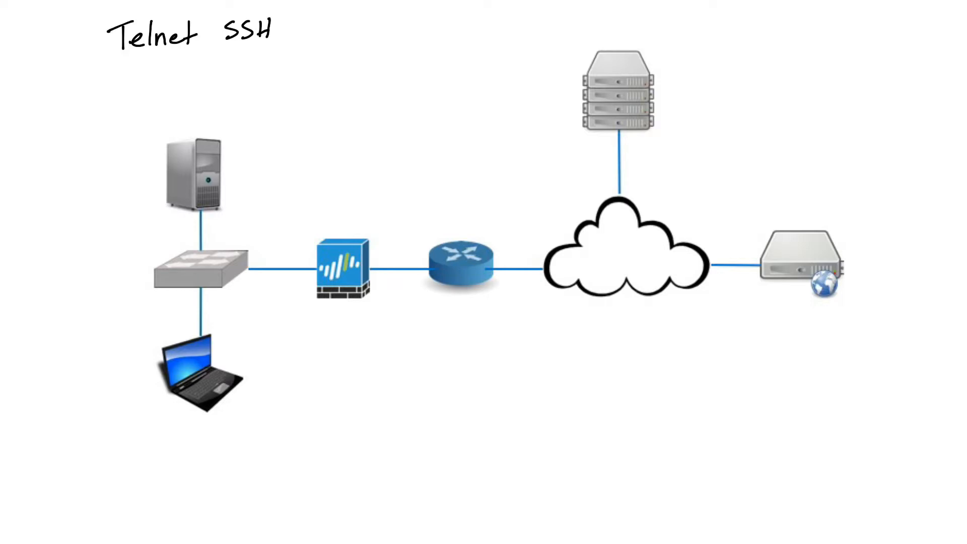
Note the ports beneath: TCP 23 for Telnet and TCP 22 for SSH.
{"action": "type", "text": "TI"}
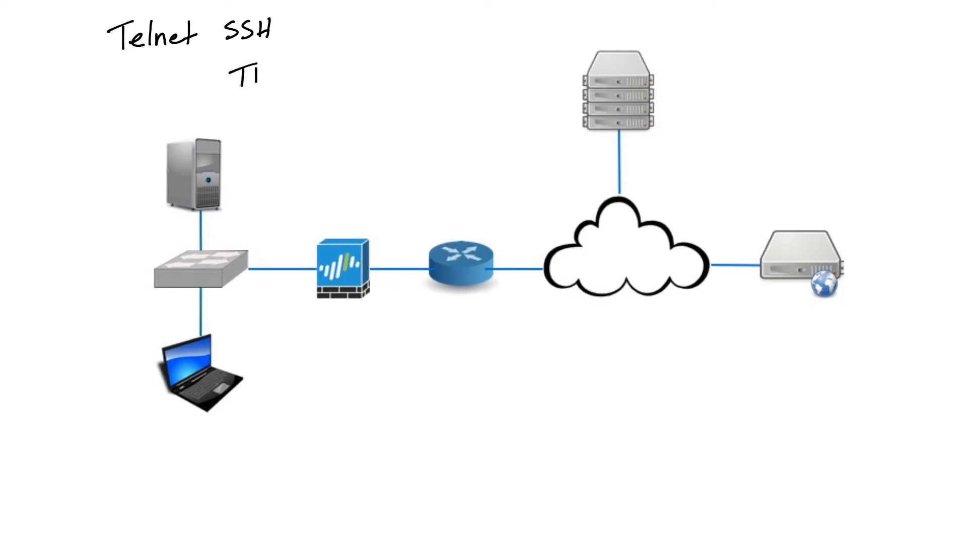
{"action": "type", "text": "TCP 23"}
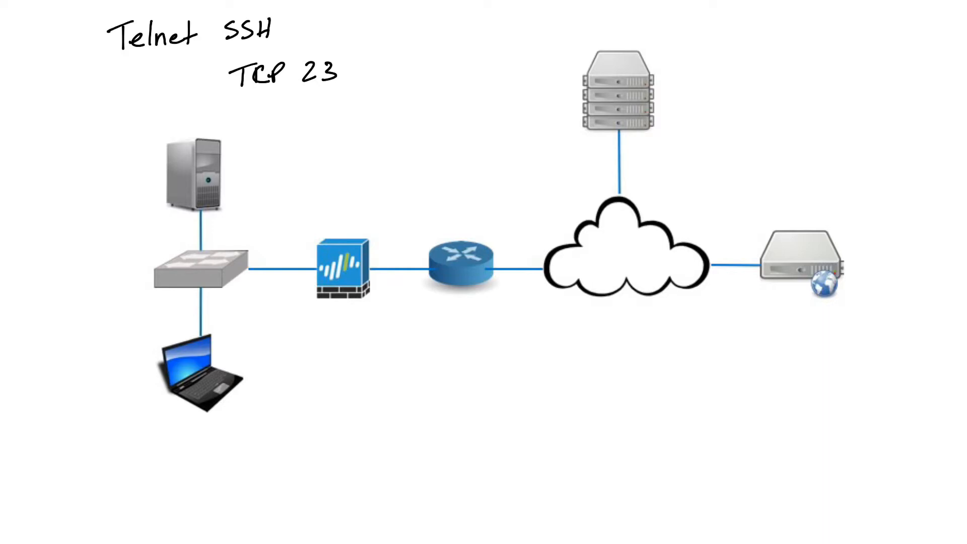
{"action": "type", "text": "TCP 22"}
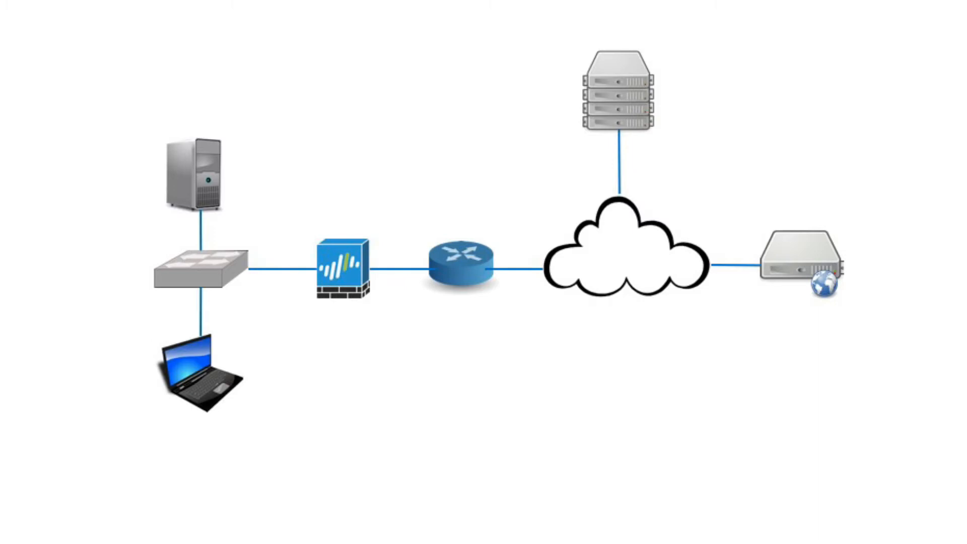
{"action": "type", "text": "10.1,"}
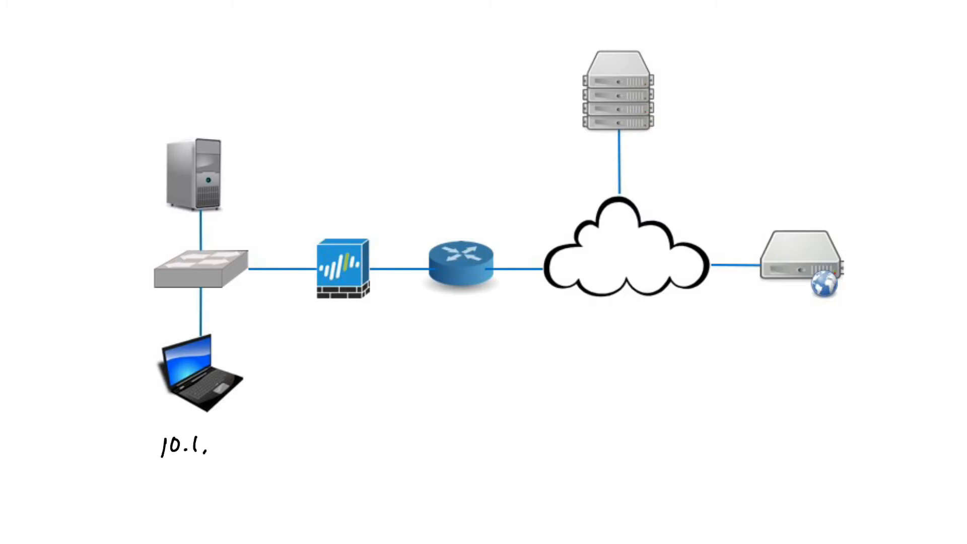
{"action": "type", "text": "1,1.100"}
{"action": "type", "text": "www"}
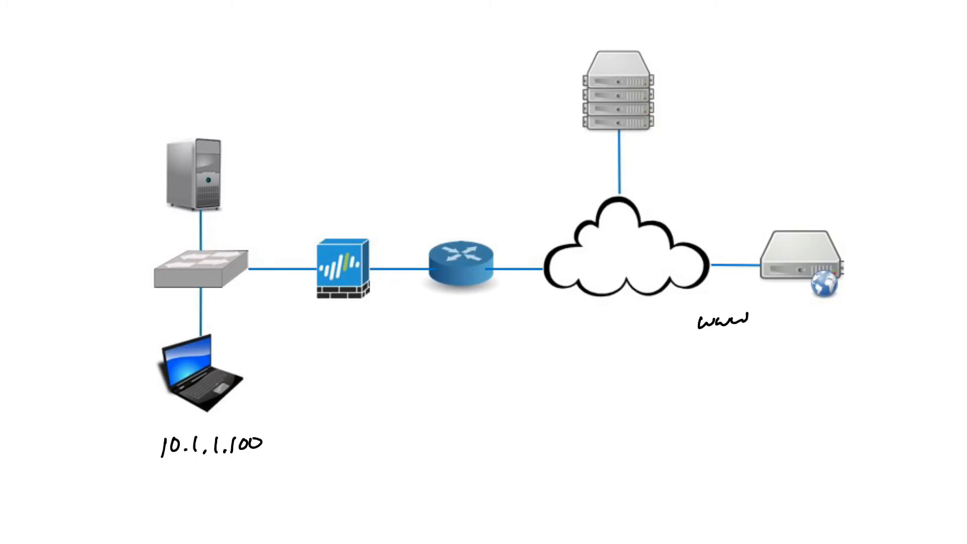
{"action": "type", "text": ".eram"}
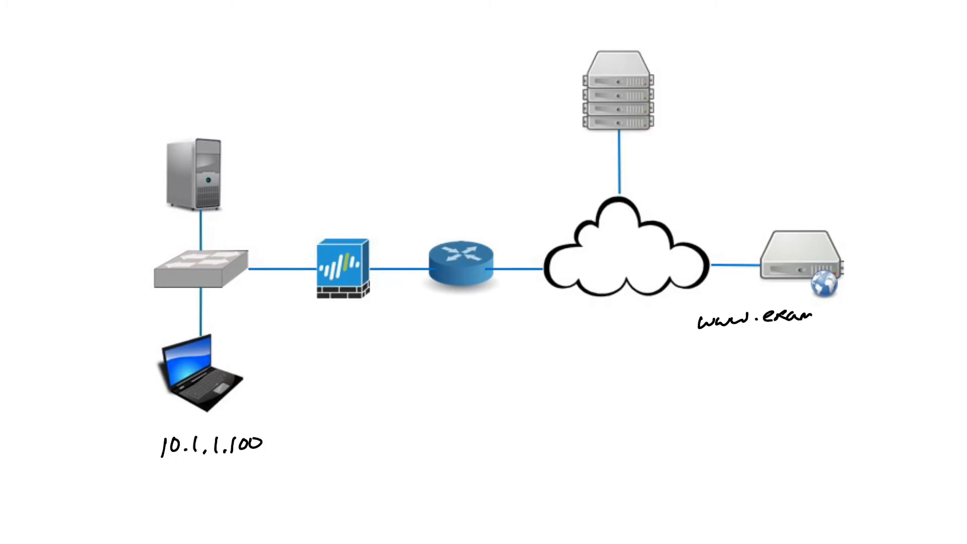
{"action": "type", "text": "ple.c"}
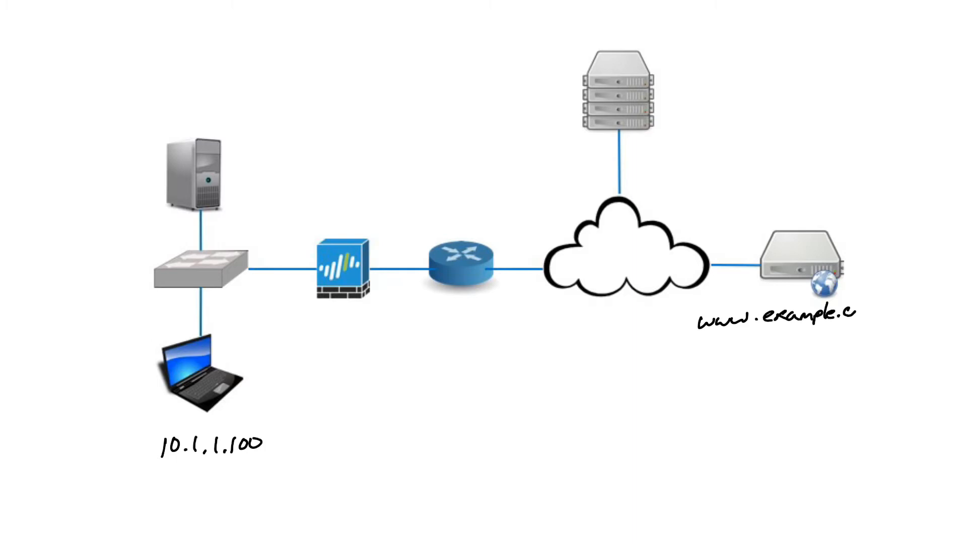
{"action": "type", "text": "om"}
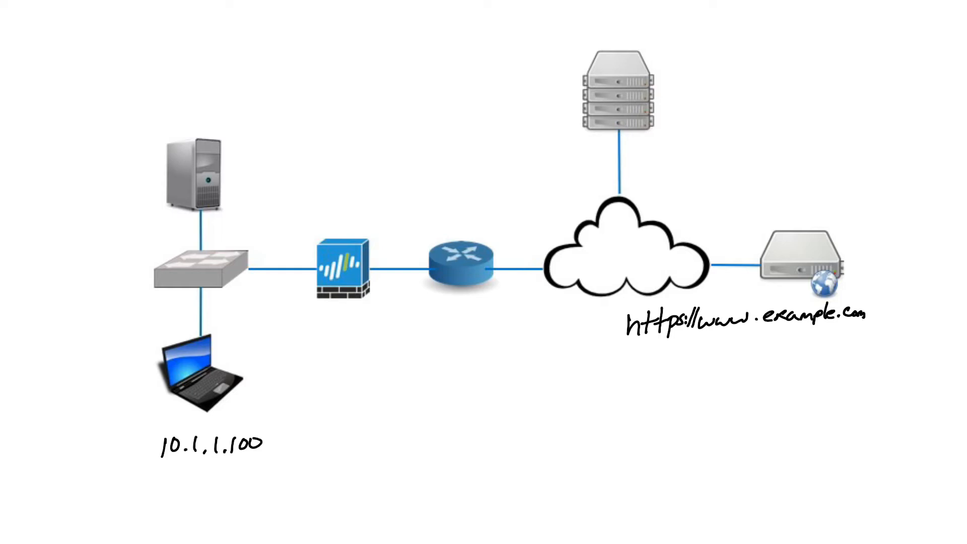
{"action": "type", "text": "Source"}
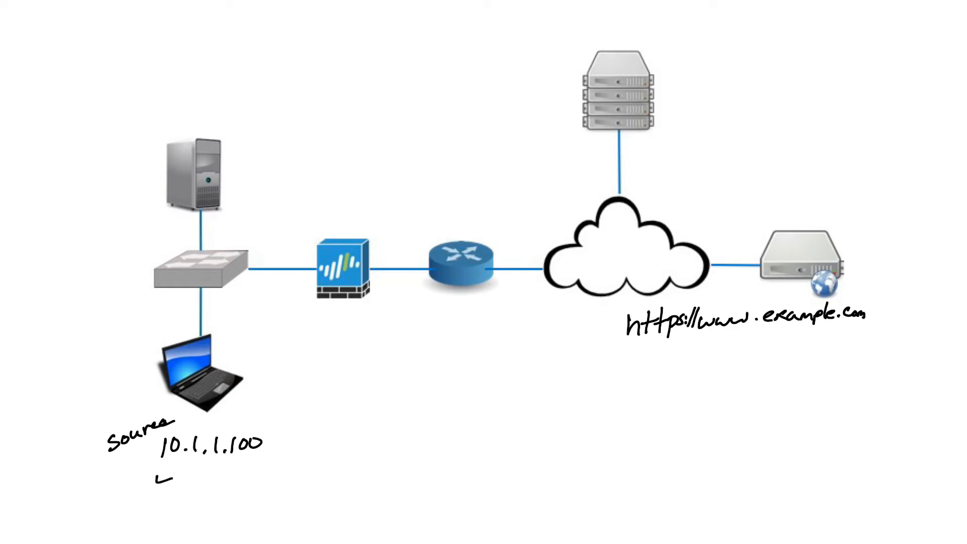
Add source port 49200 and TCP = 6, and mark the server Dest. 90.4.3.2 port 443.
{"action": "type", "text": "49200"}
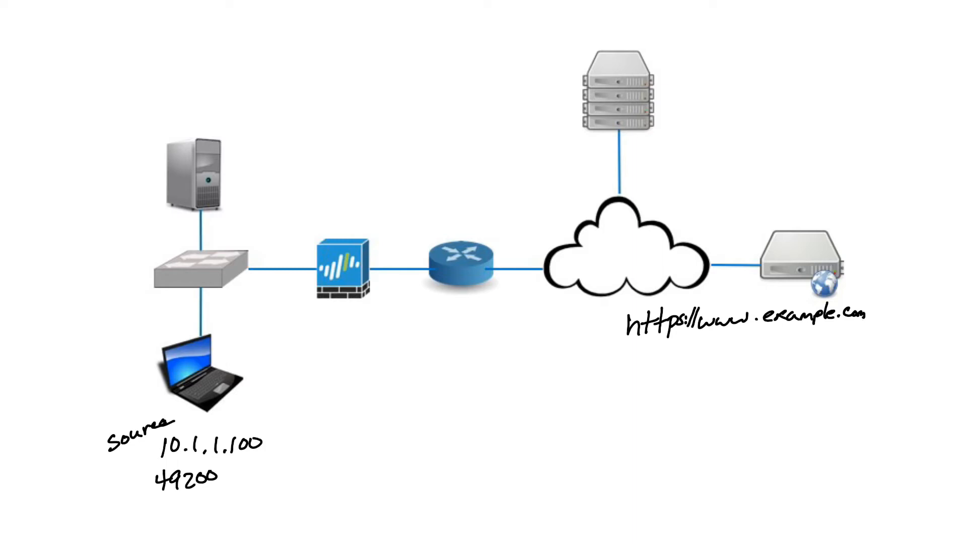
{"action": "type", "text": "90."}
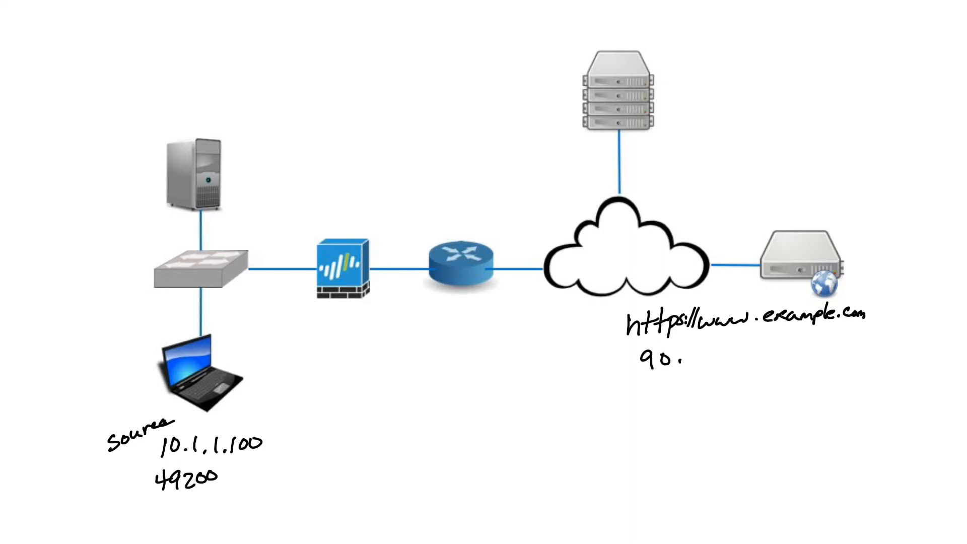
{"action": "type", "text": ".4.3.2"}
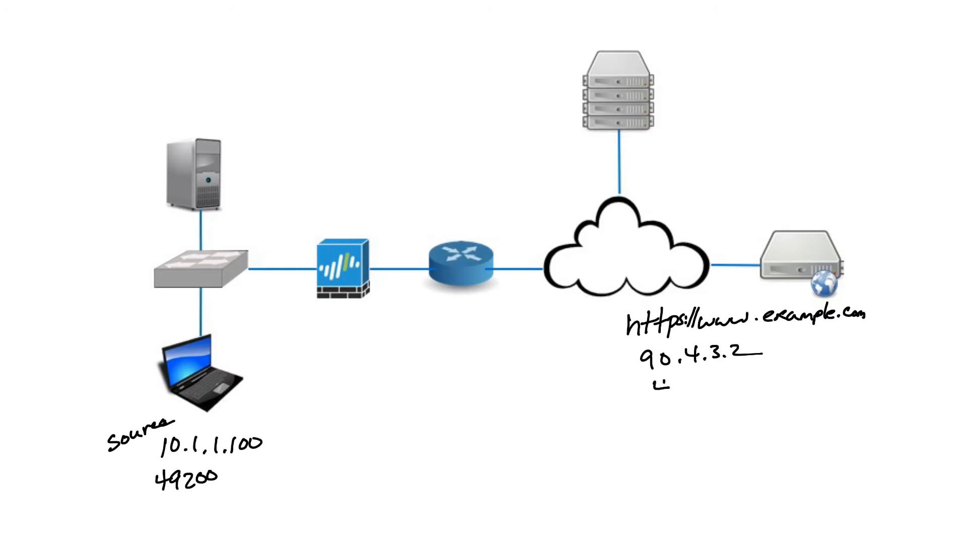
{"action": "type", "text": "443"}
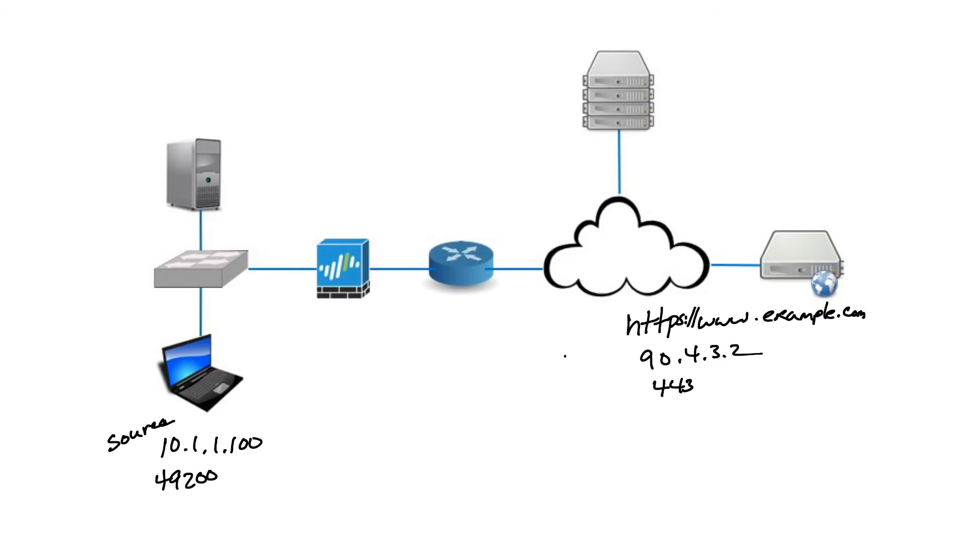
{"action": "type", "text": "Dest."}
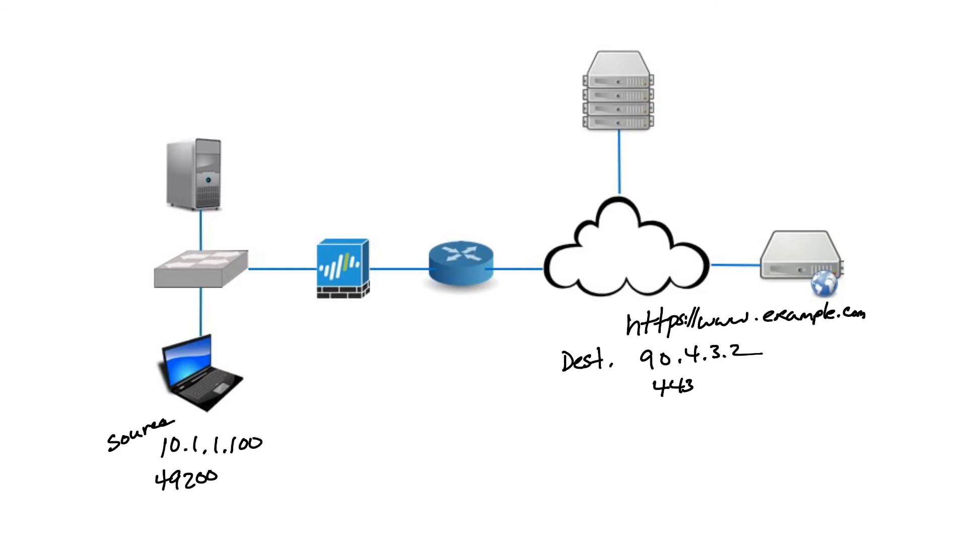
{"action": "type", "text": "TCP"}
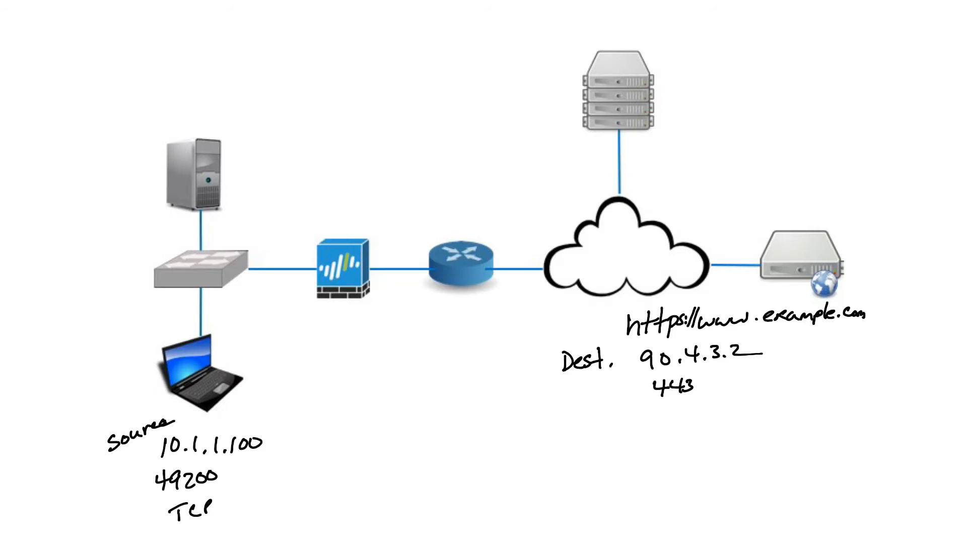
{"action": "type", "text": "= 6"}
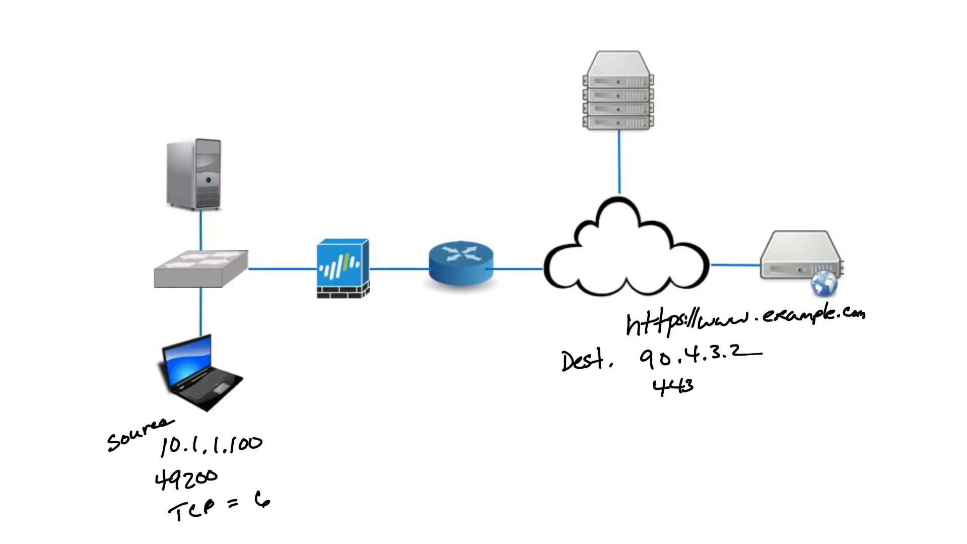
Handwrite an ACLs heading at the top-left of the diagram.
{"action": "type", "text": "ACL"}
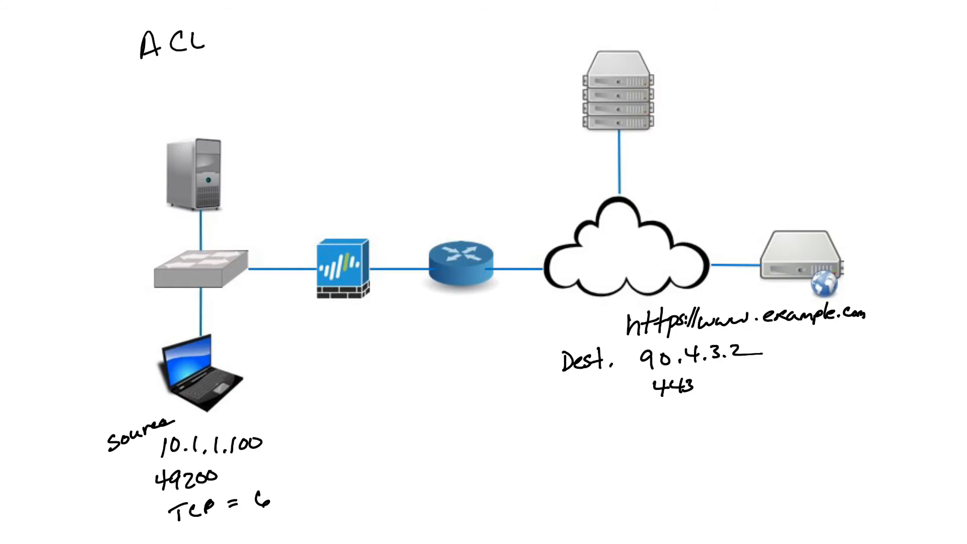
{"action": "type", "text": "s"}
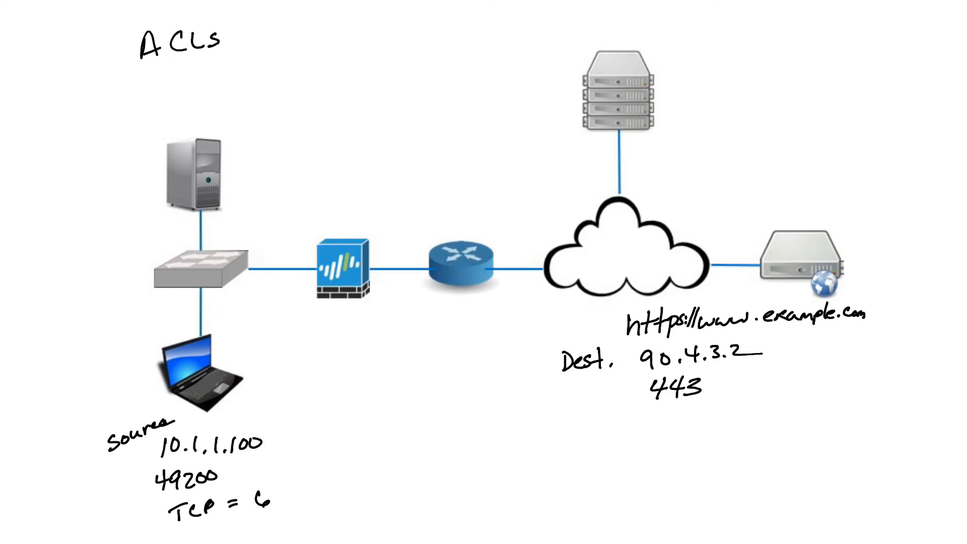
Begin a red ACL rule under the diagram with 'permit tcp'.
{"action": "type", "text": "P"}
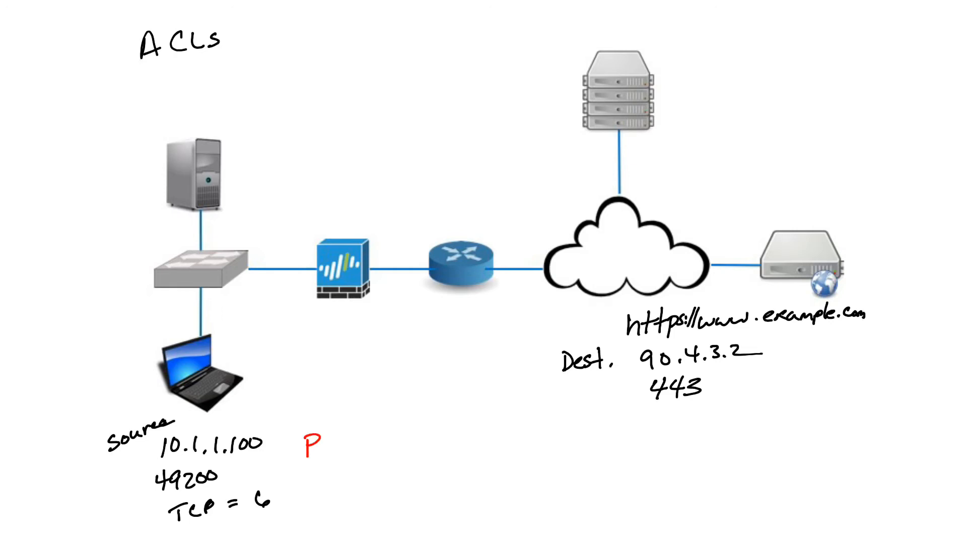
{"action": "type", "text": "ermi"}
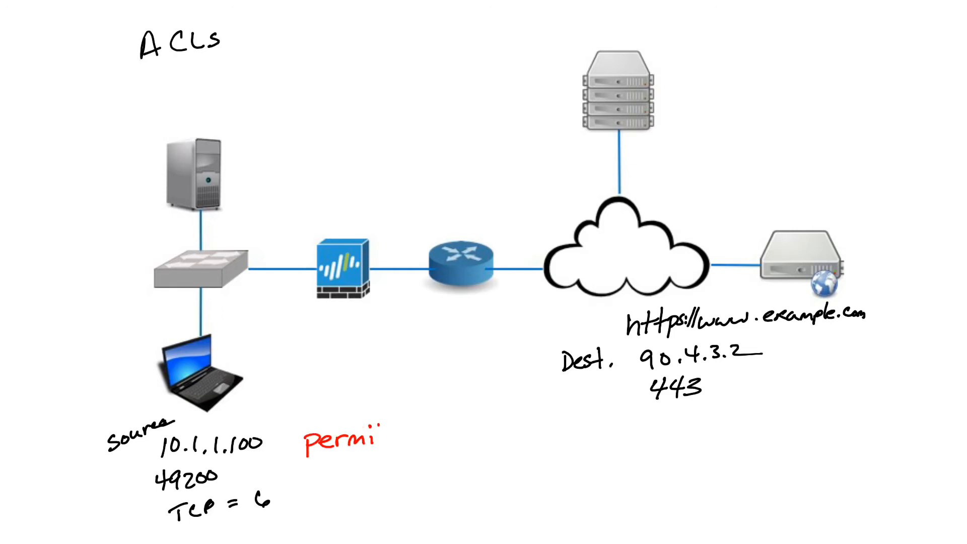
{"action": "type", "text": "t"}
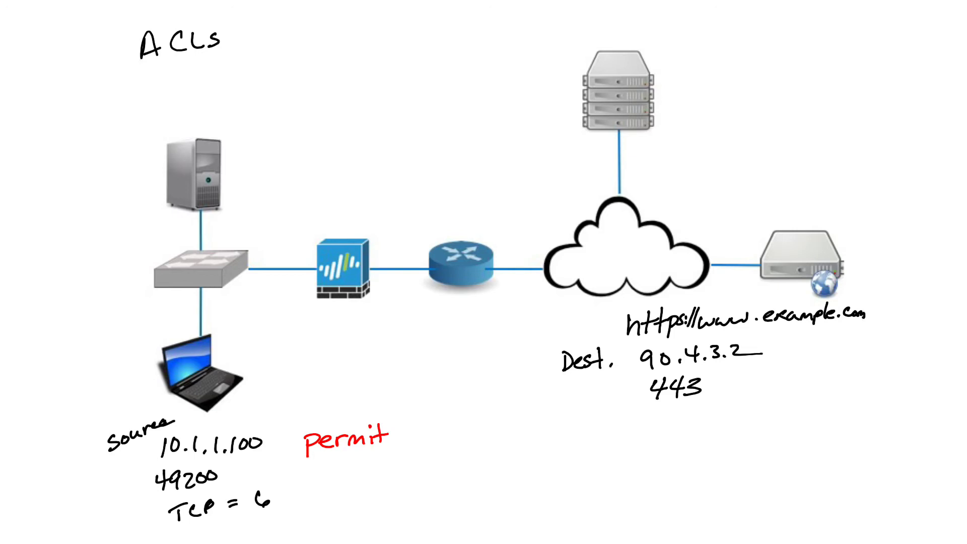
{"action": "type", "text": "tc"}
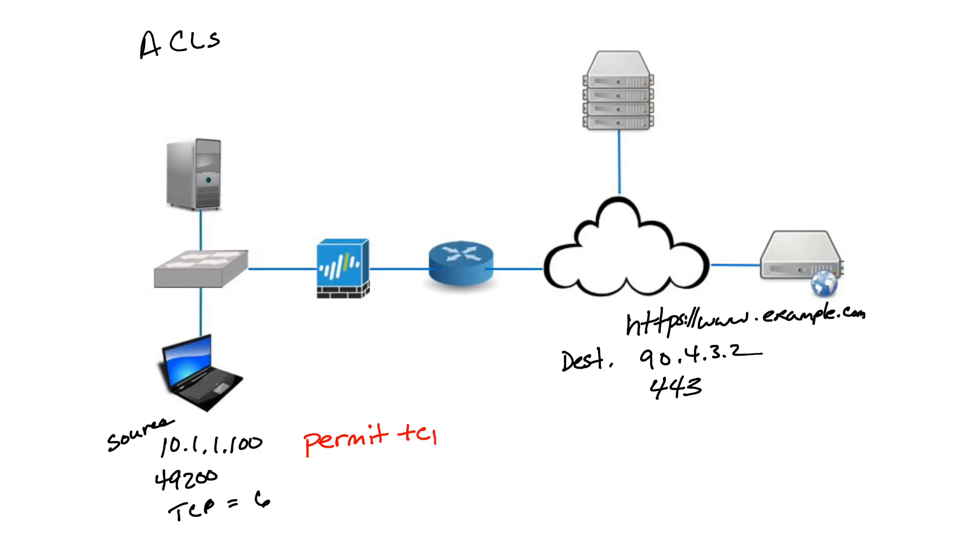
{"action": "type", "text": "p"}
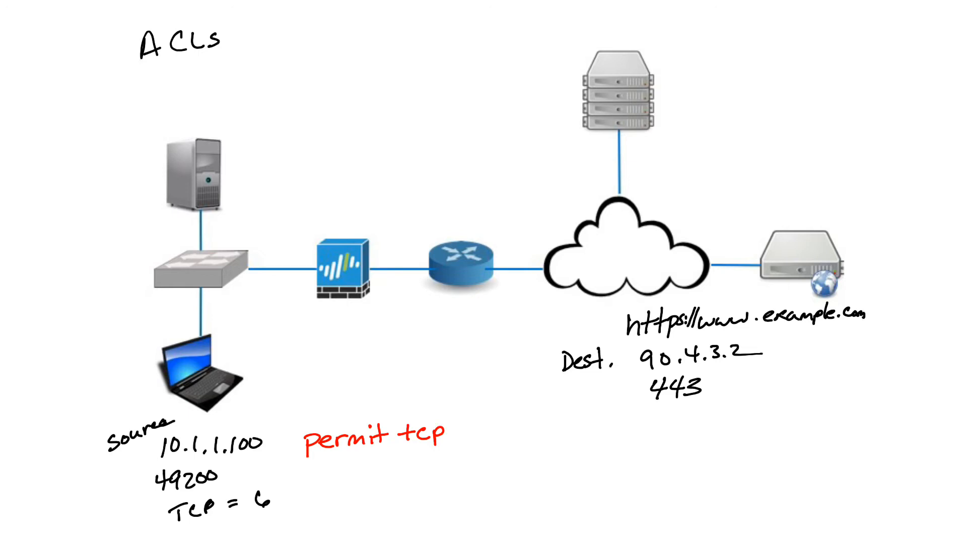
Complete the rule with source 10.1.1.100, destination 90.4.3.2 and port 443.
{"action": "type", "text": "10.1.1.100"}
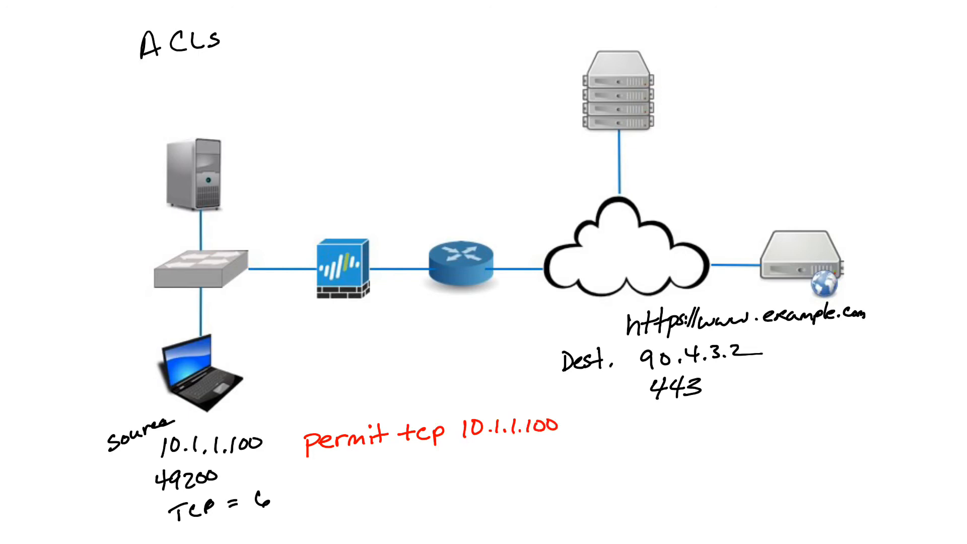
{"action": "type", "text": "9r"}
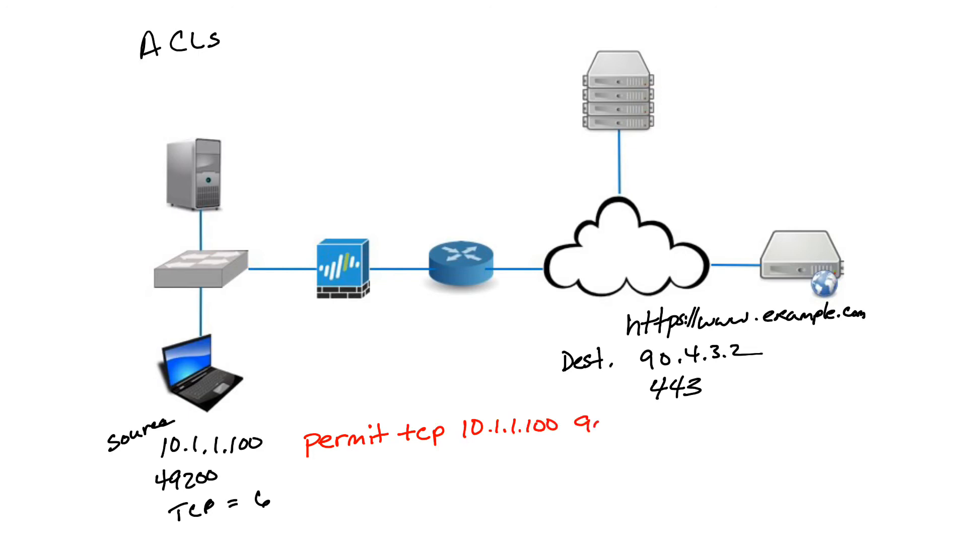
{"action": "type", "text": "0.4.3"}
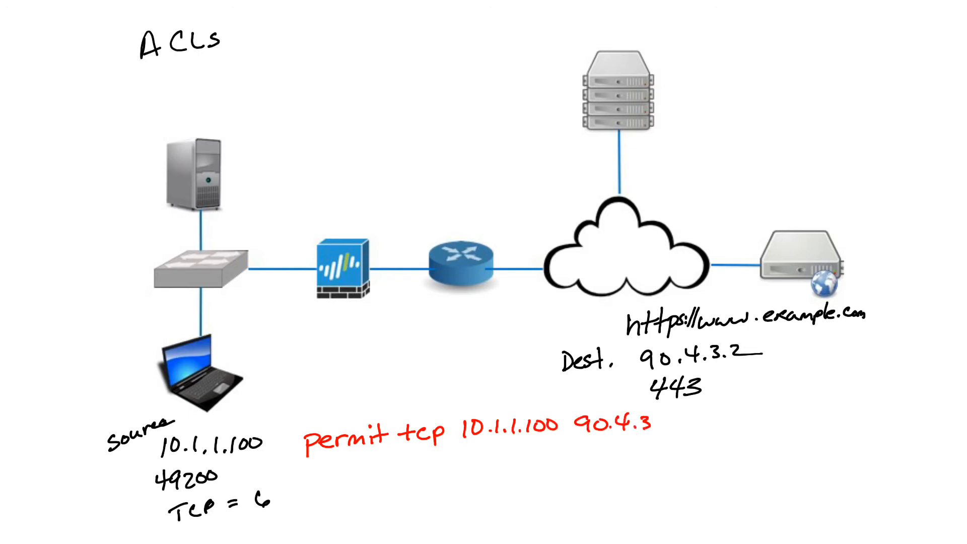
{"action": "type", "text": ".2"}
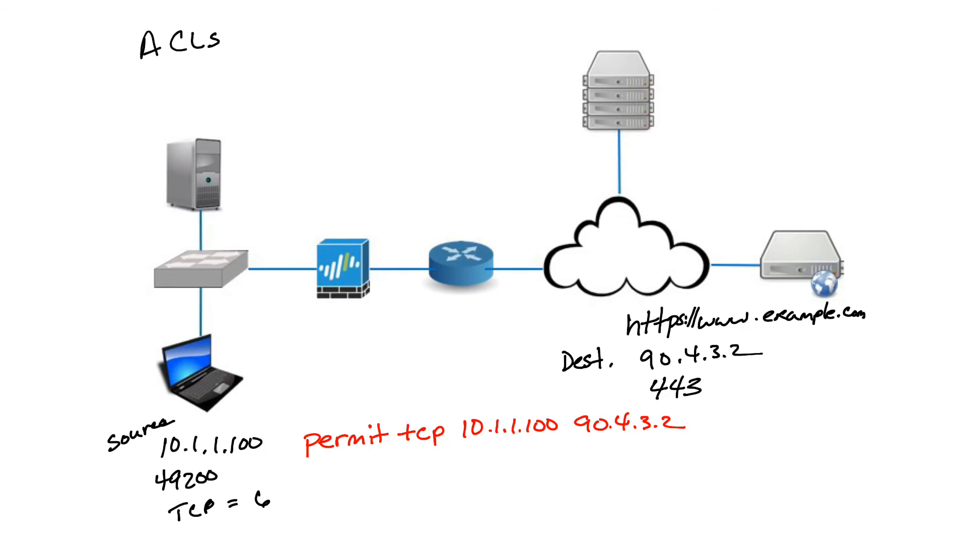
{"action": "type", "text": "4"}
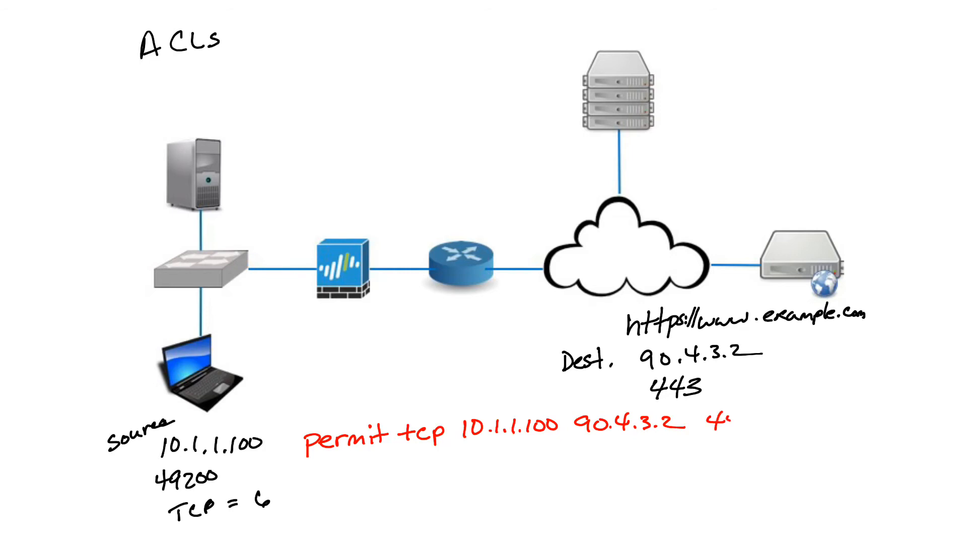
{"action": "type", "text": "443"}
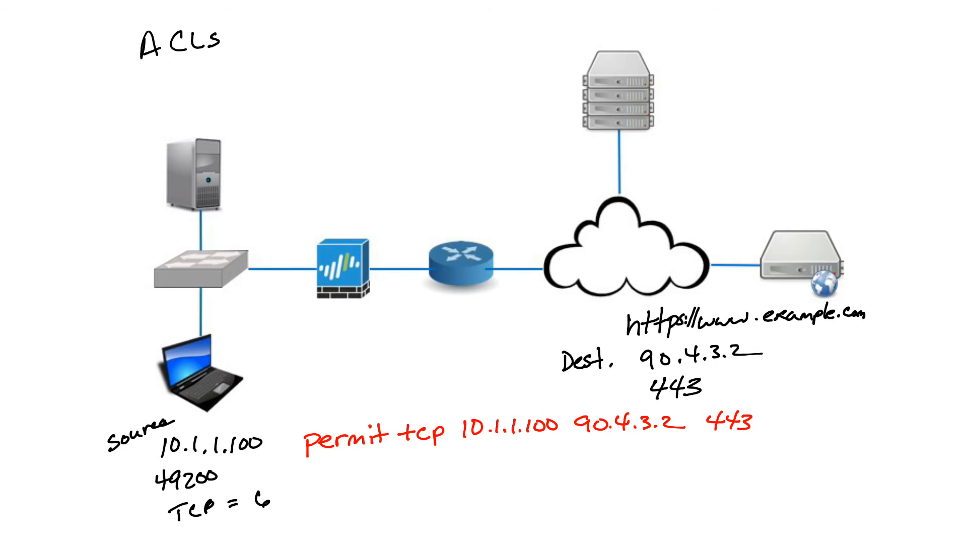
Write a second red rule 'deny tcp any any' under the permit line.
{"action": "type", "text": "de"}
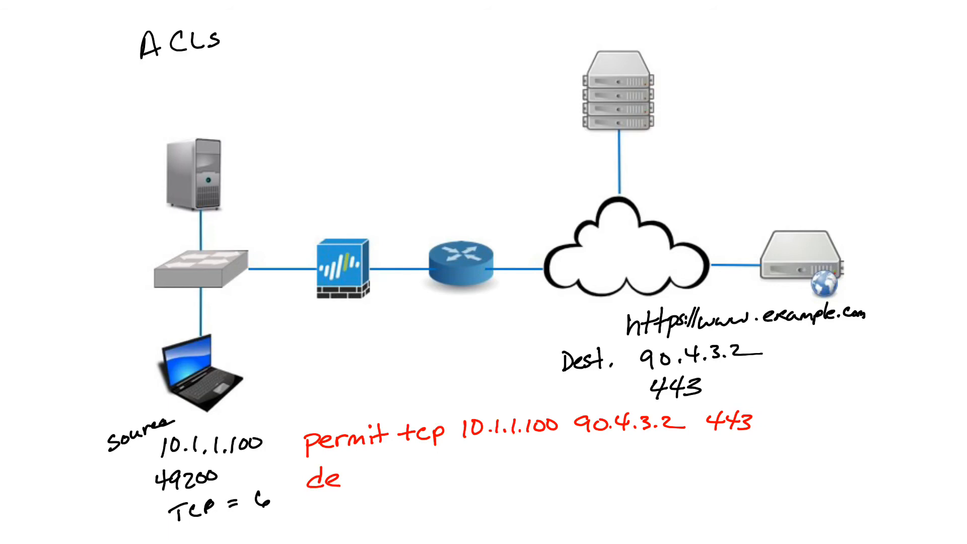
{"action": "type", "text": "deny t"}
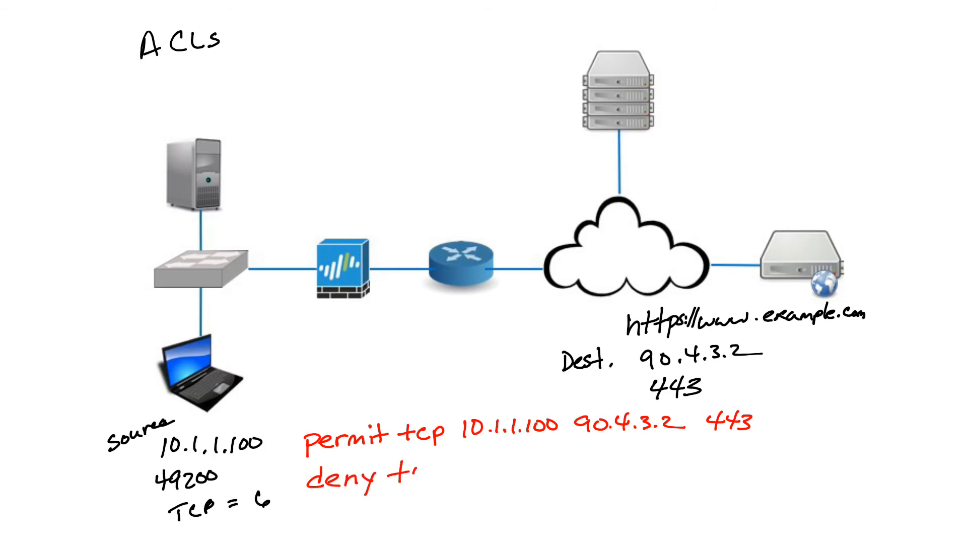
{"action": "type", "text": "cp"}
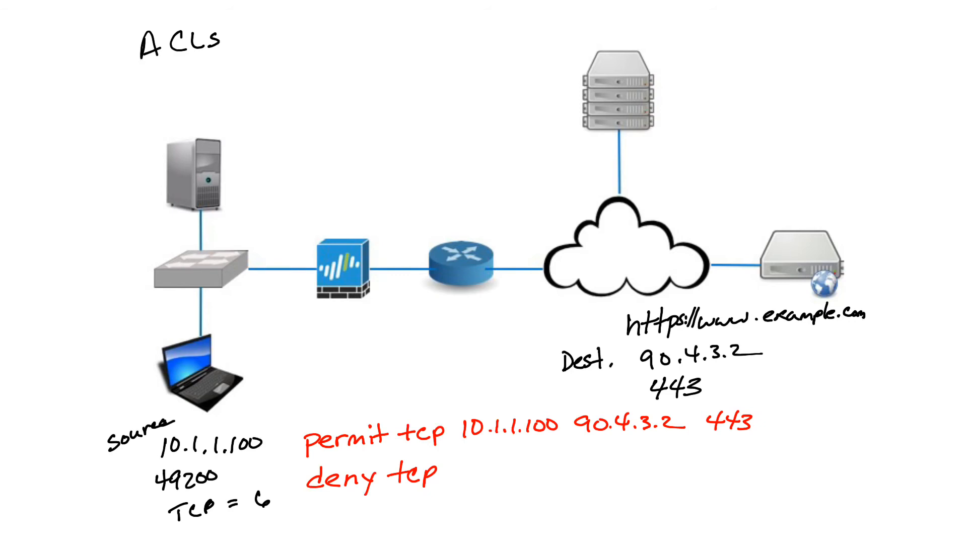
{"action": "type", "text": "any"}
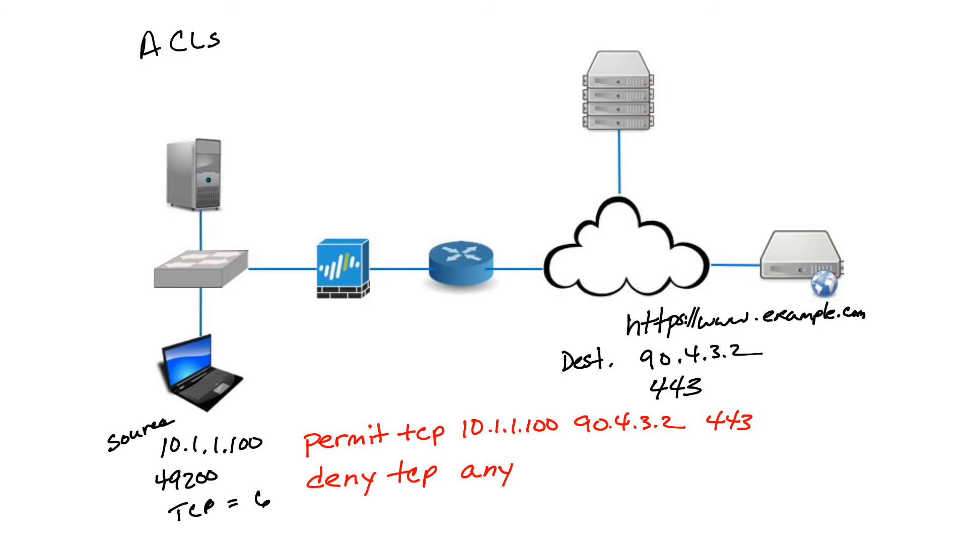
{"action": "type", "text": "an"}
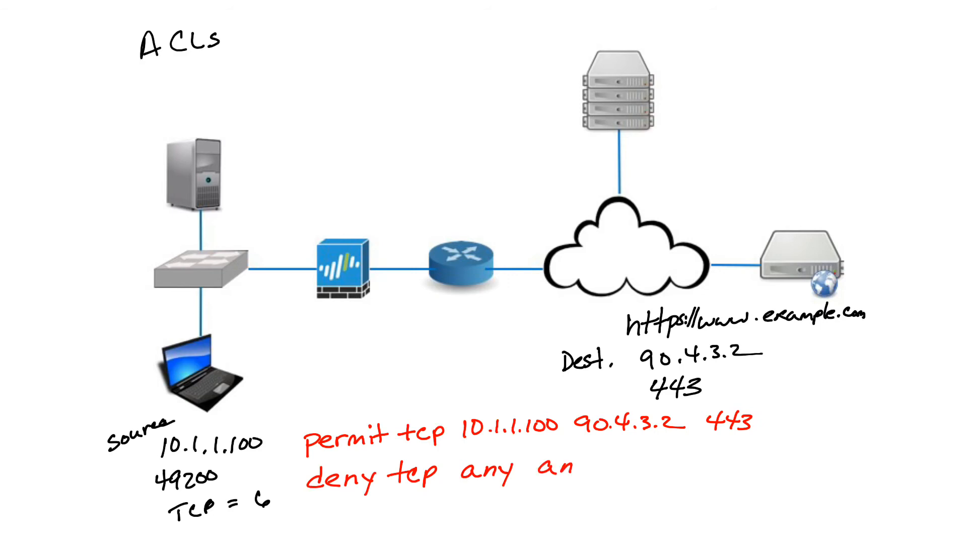
{"action": "type", "text": "y 205"}
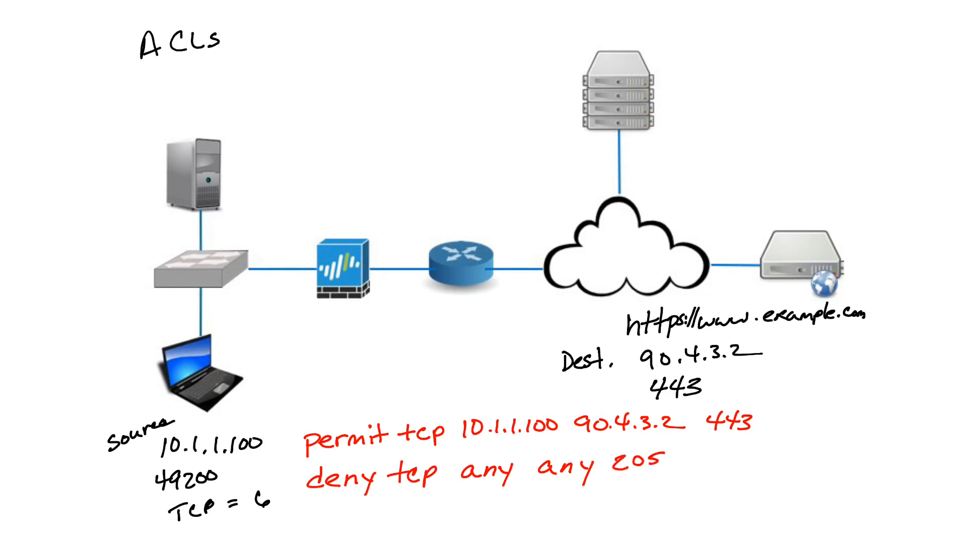
Stack the port numbers 20500 and 20510 after the deny rule.
{"action": "type", "text": "00"}
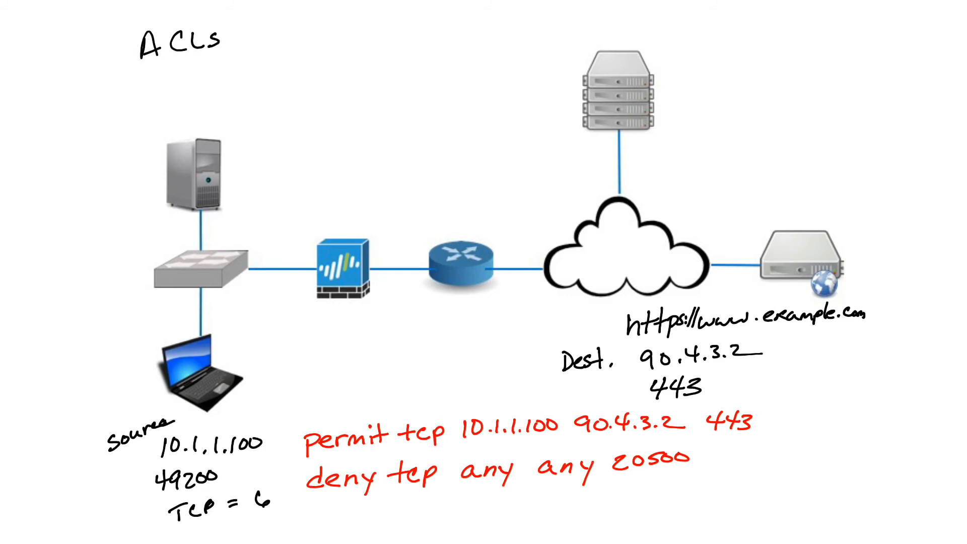
{"action": "type", "text": "2"}
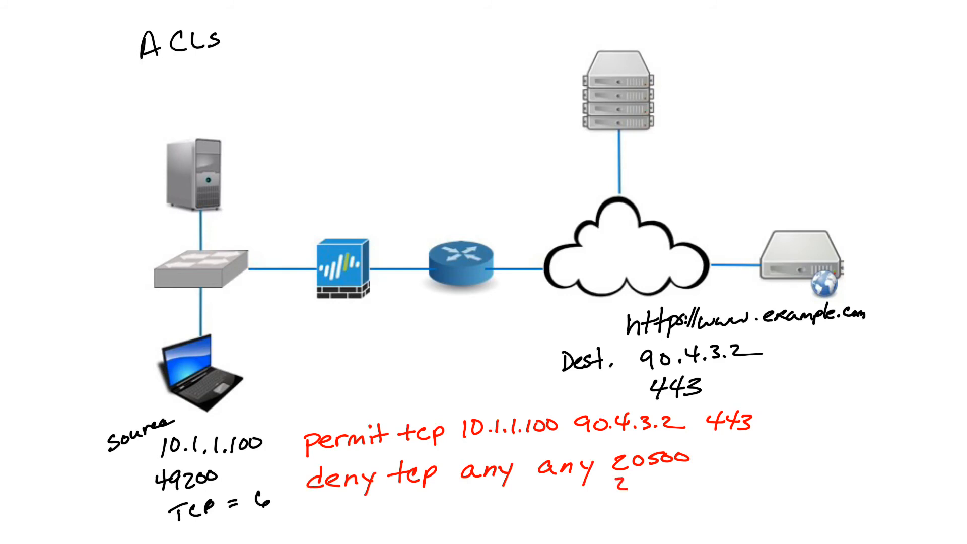
{"action": "type", "text": "20510"}
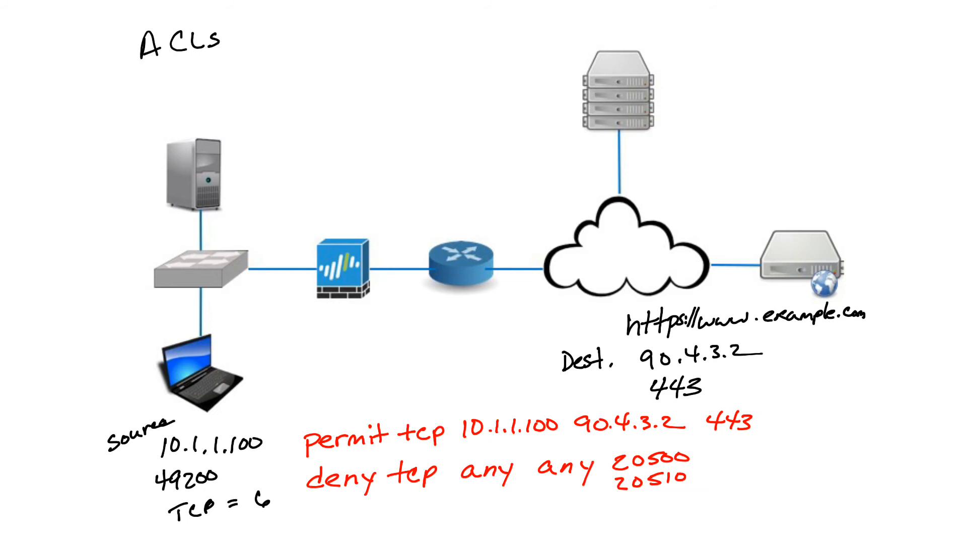
{"action": "type", "text": "20"}
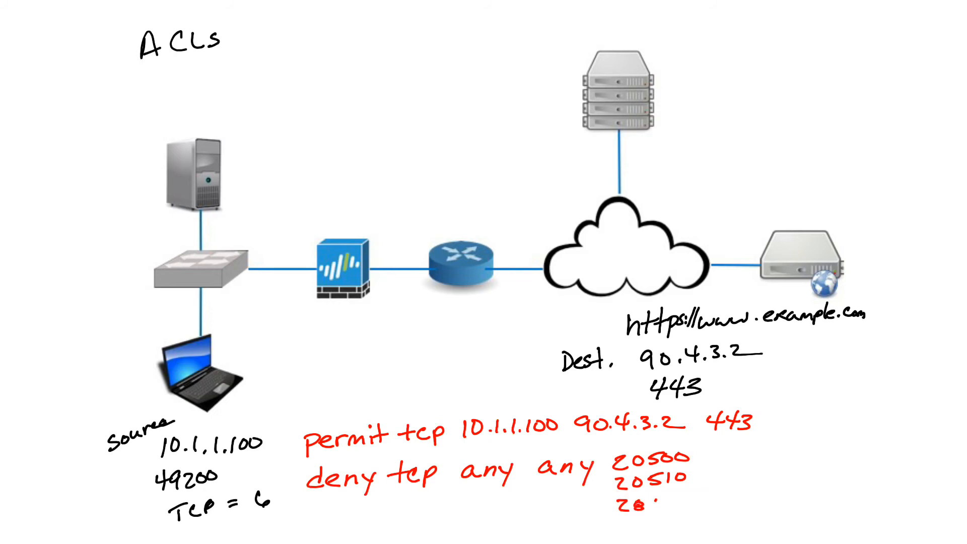
{"action": "type", "text": "960"}
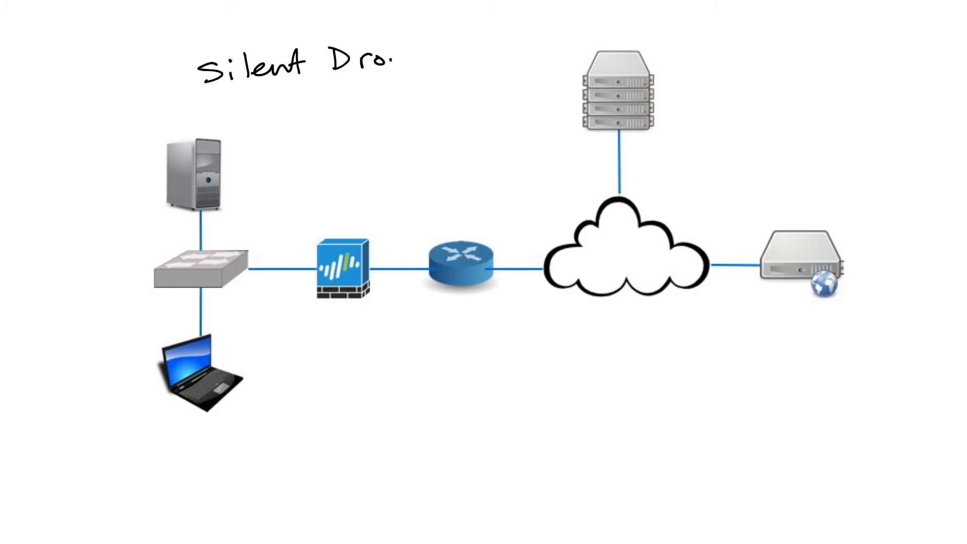
Finish handwriting the title 'Silent Dropping' at the top left of the cleared diagram.
{"action": "type", "text": "pping"}
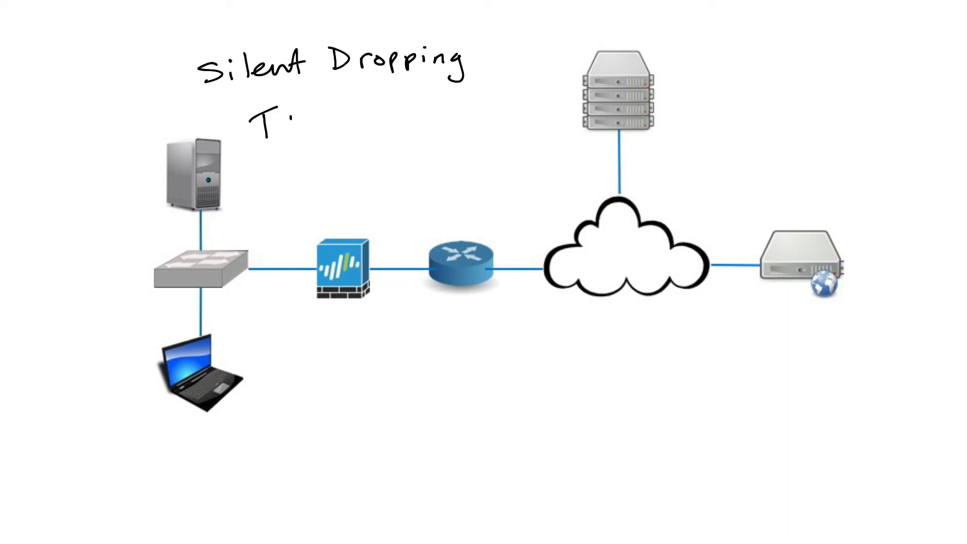
Handwrite 'TCP Reset' in black beneath 'Silent Dropping' as the second blocking method.
{"action": "type", "text": "TCP Re"}
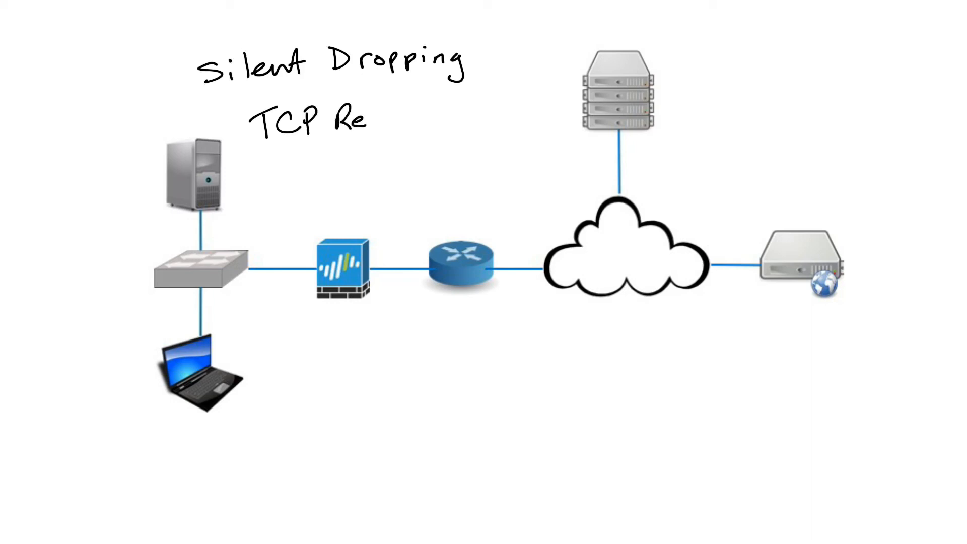
{"action": "type", "text": "set"}
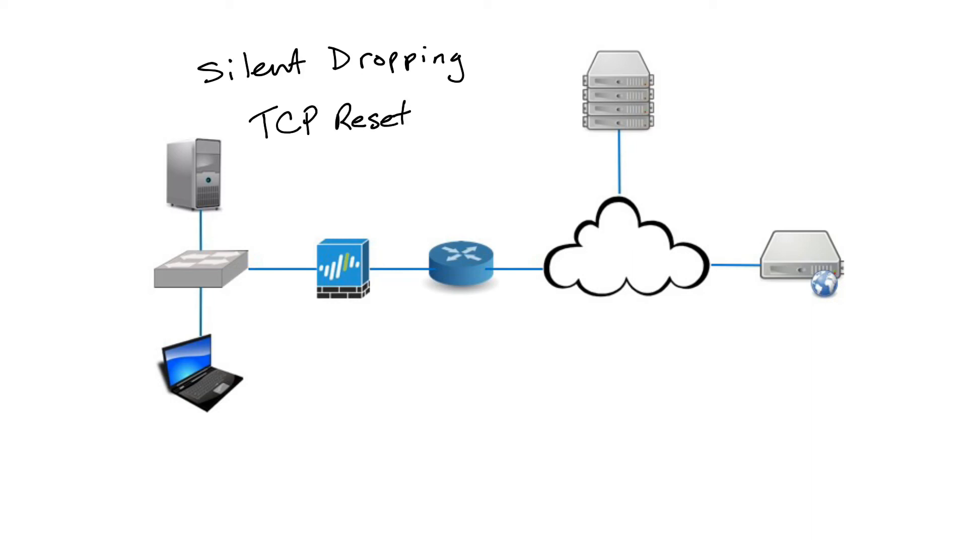